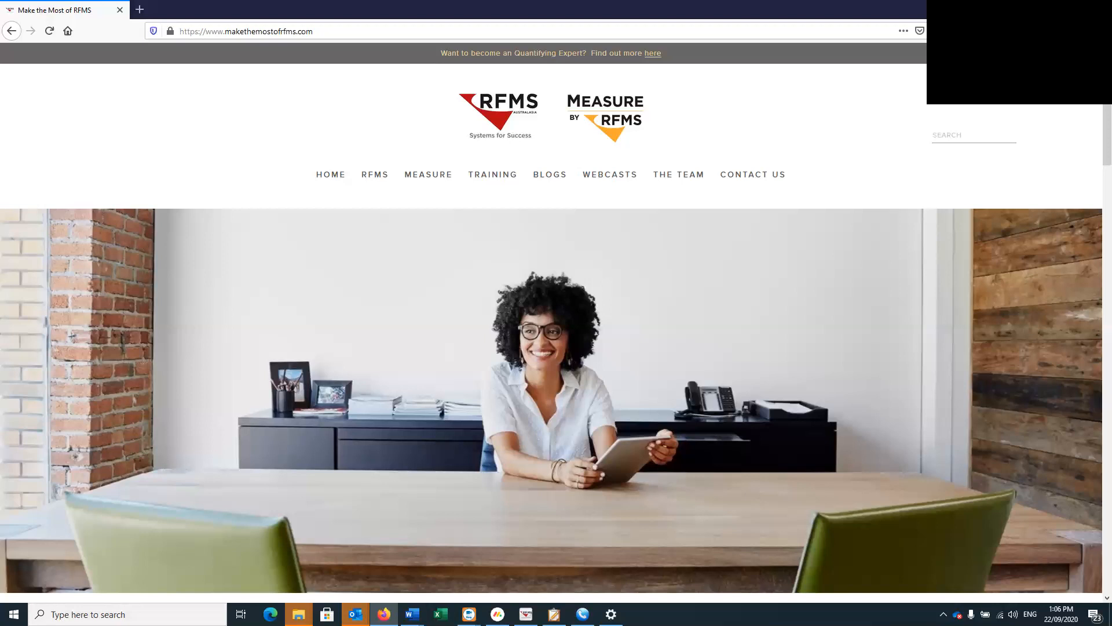
pyautogui.moveTo(207, 543)
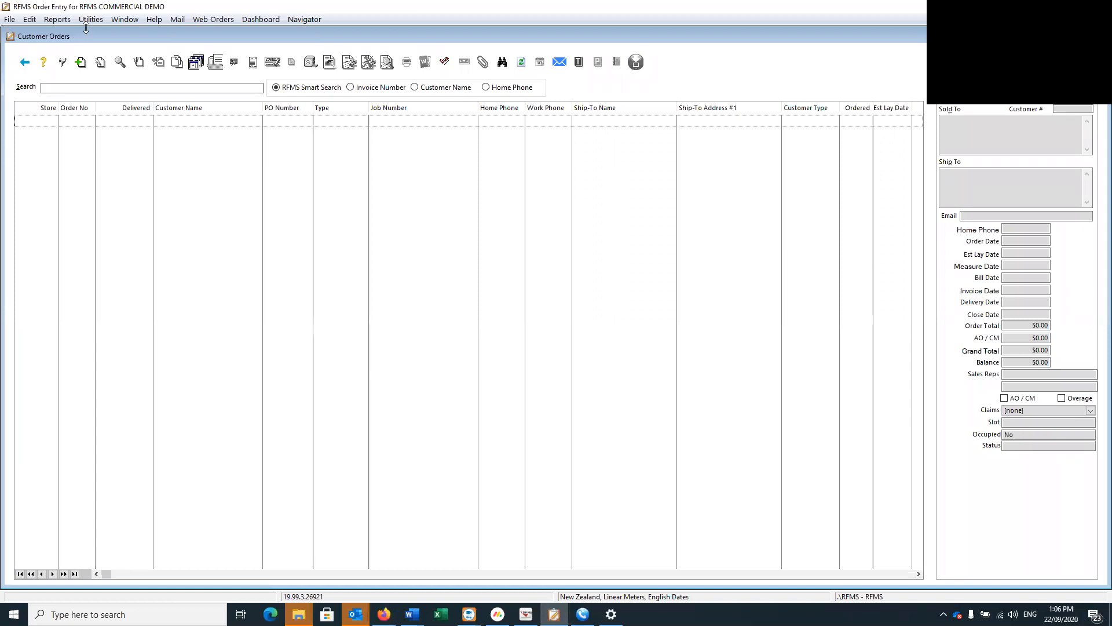
# Step: Show the Browse Notification Set Up Records window from Utilities > Setup > Notifications
pyautogui.click(90, 20)
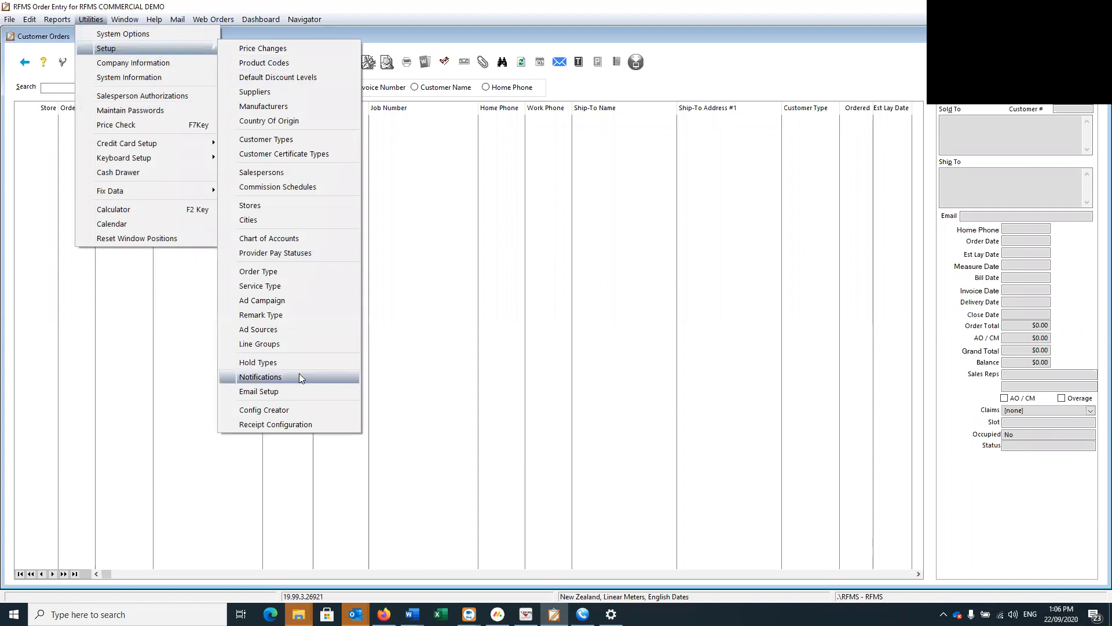
pyautogui.click(260, 375)
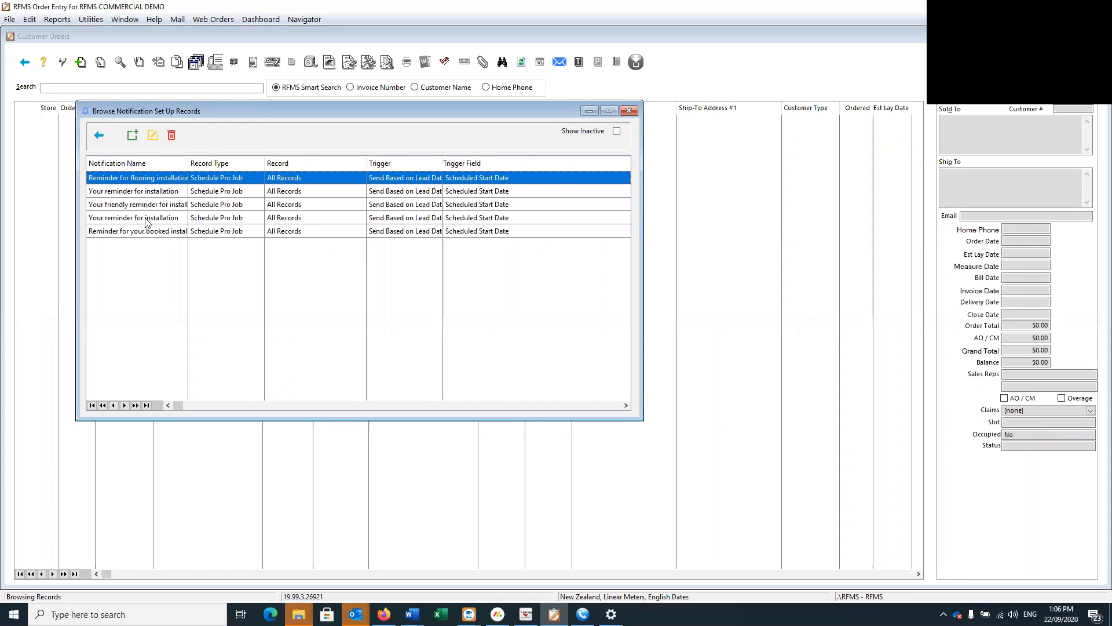
pyautogui.moveTo(139, 206)
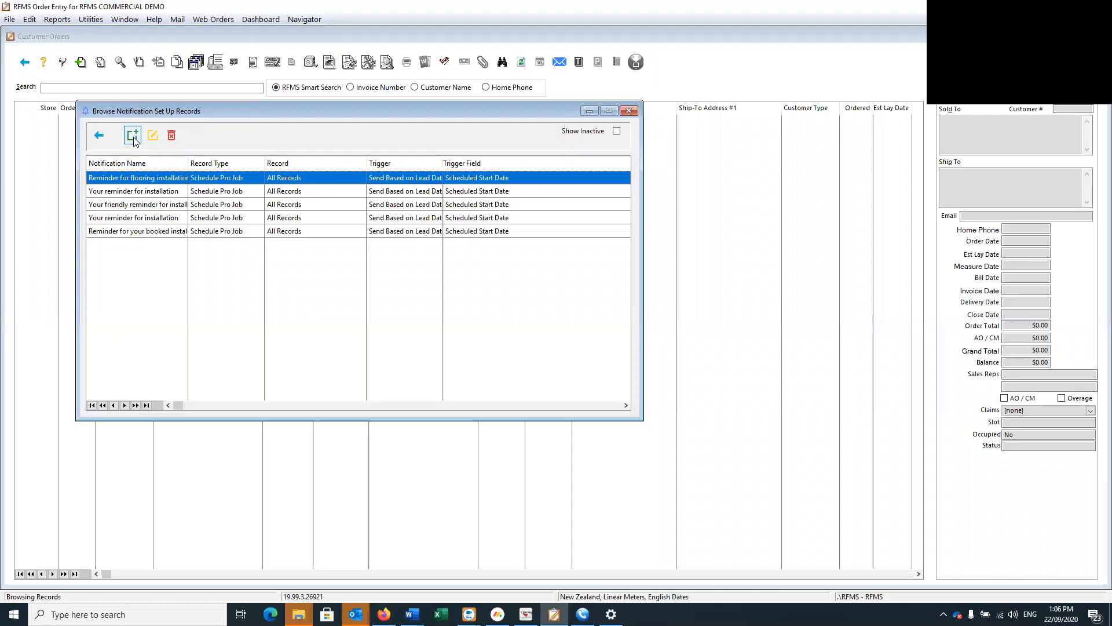
pyautogui.moveTo(132, 135)
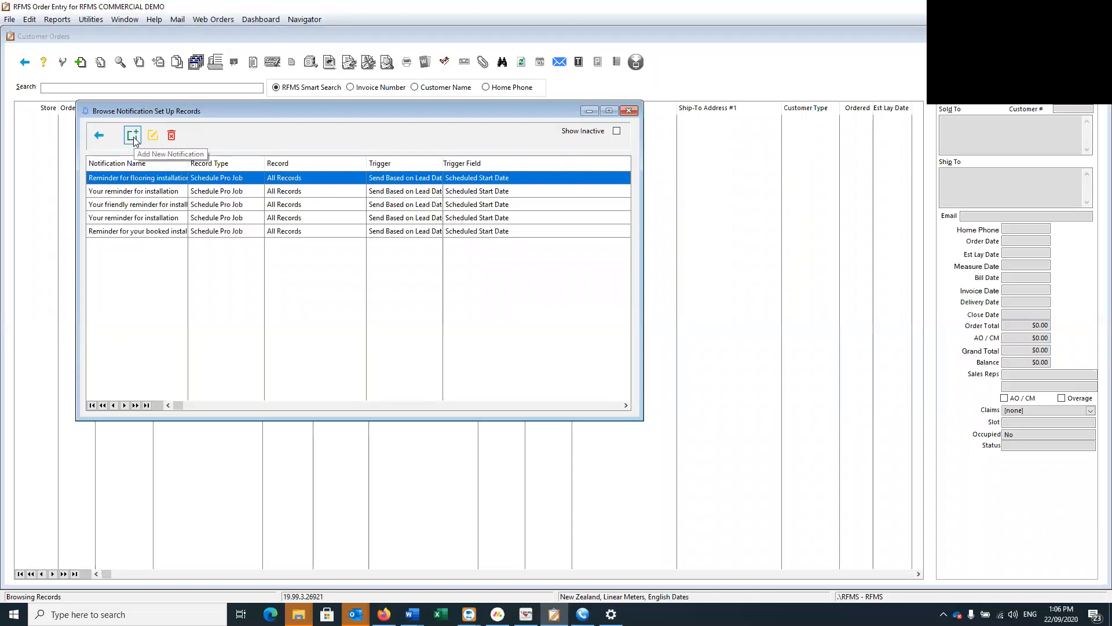
# Step: Add a new notification in the wizard with Schedule Pro Job as its record type and continue
pyautogui.click(133, 136)
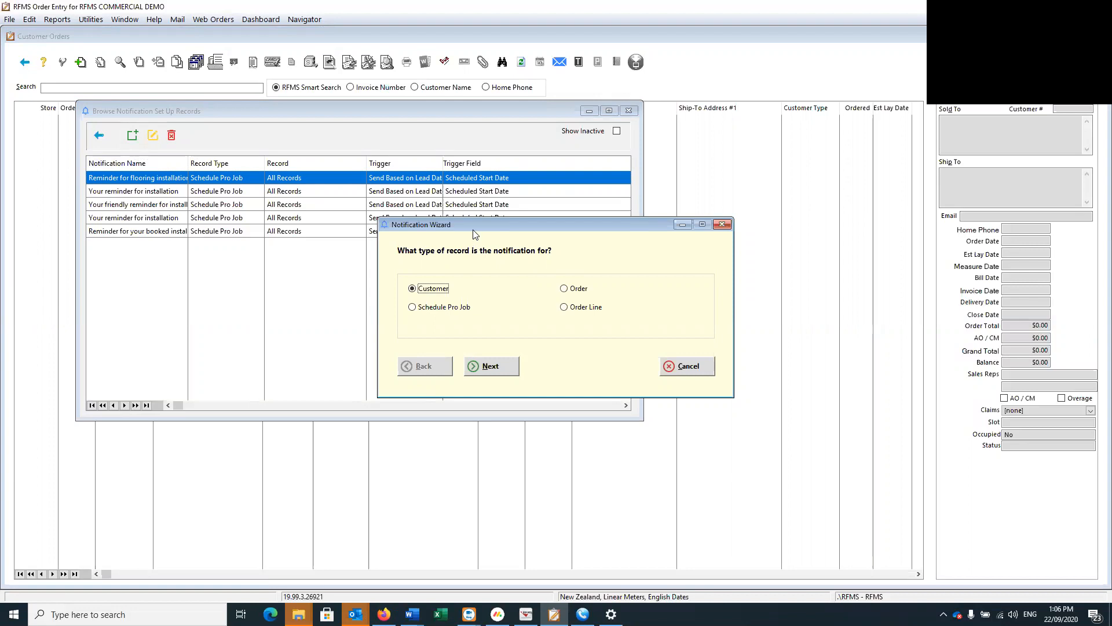
pyautogui.moveTo(475, 235)
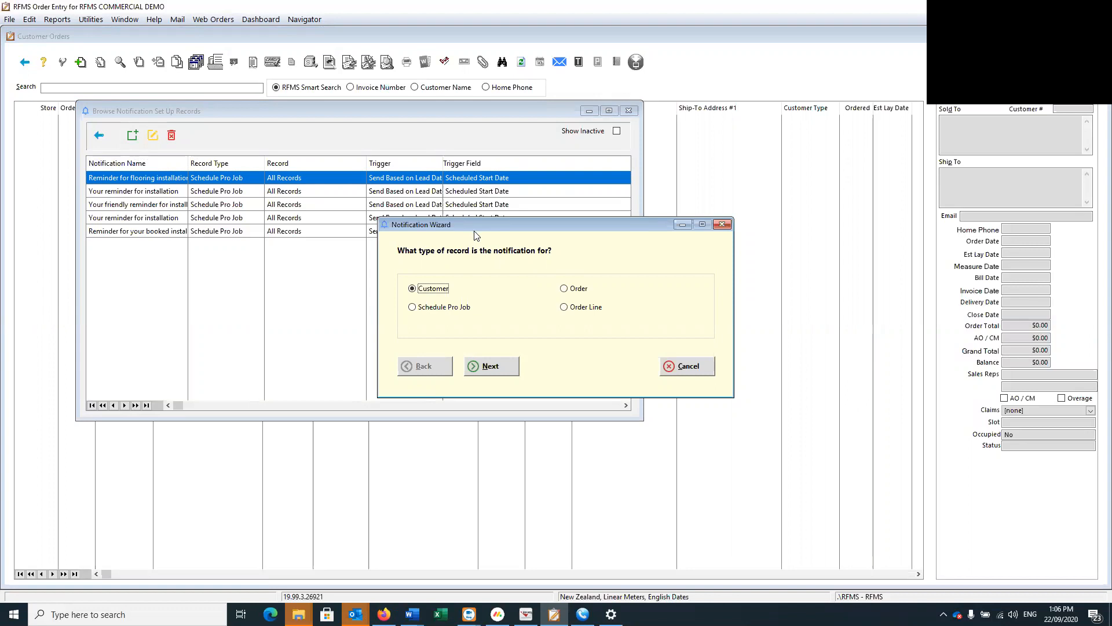
pyautogui.moveTo(508, 298)
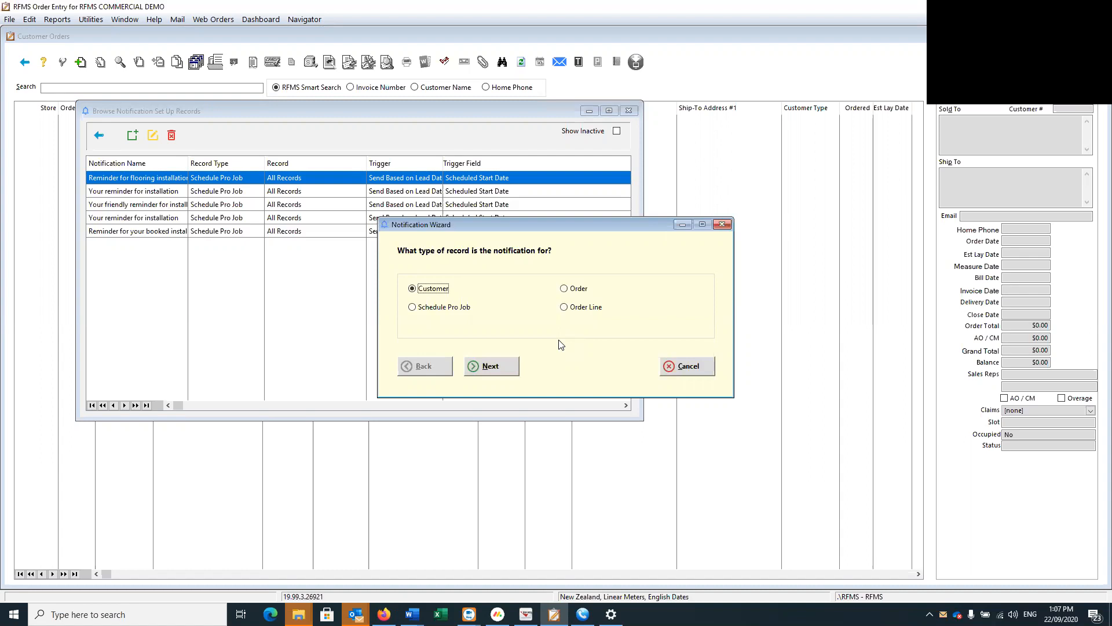
pyautogui.moveTo(507, 323)
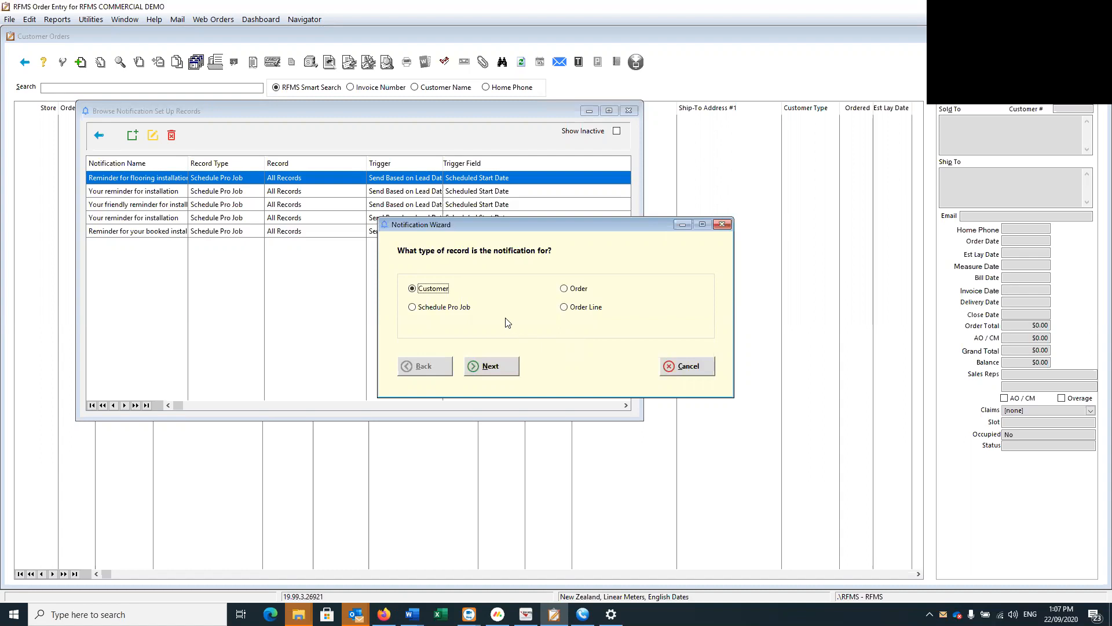
pyautogui.moveTo(514, 325)
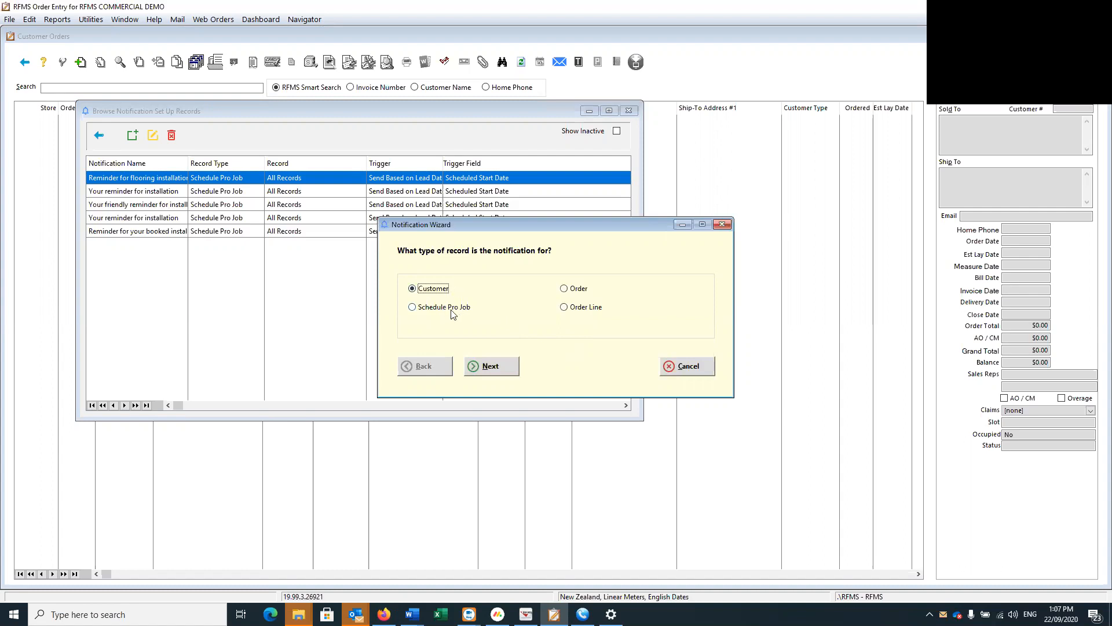
pyautogui.click(412, 306)
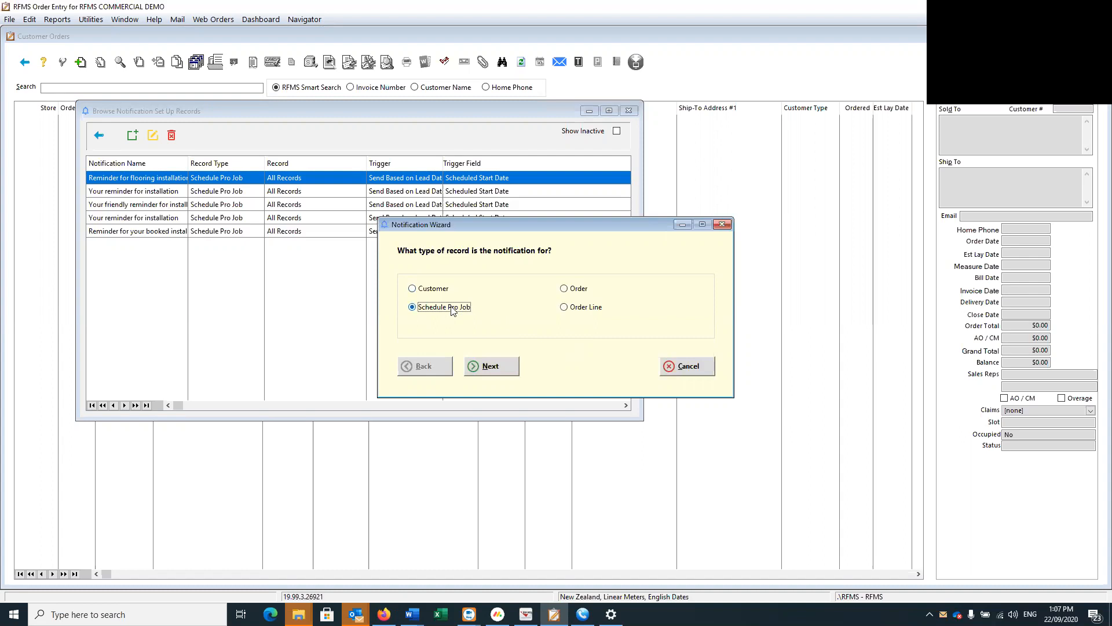
pyautogui.moveTo(445, 314)
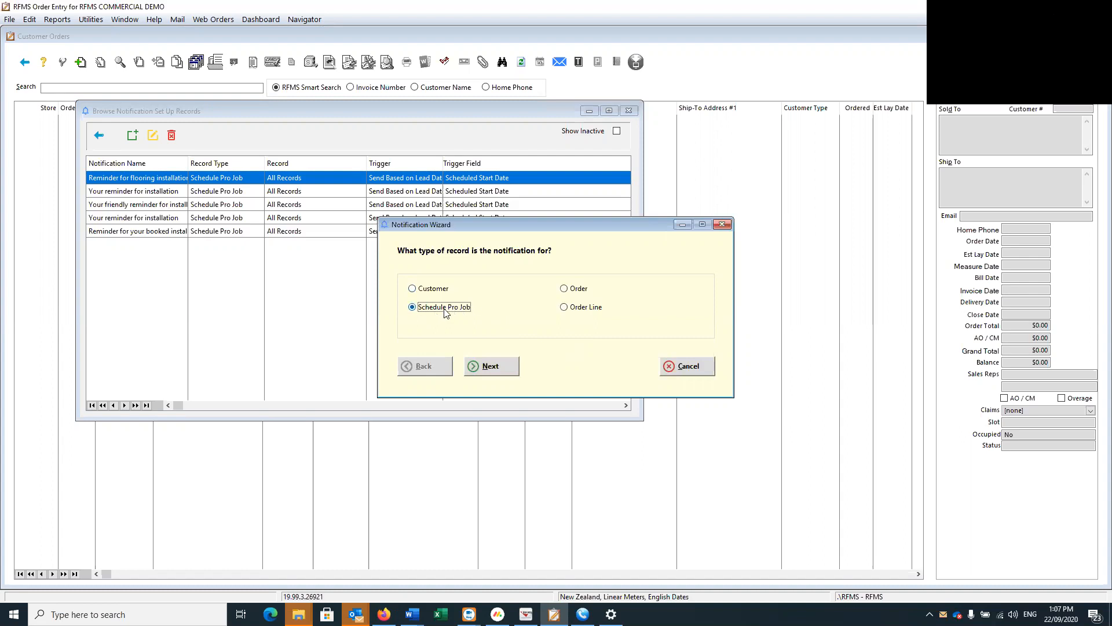
pyautogui.click(412, 289)
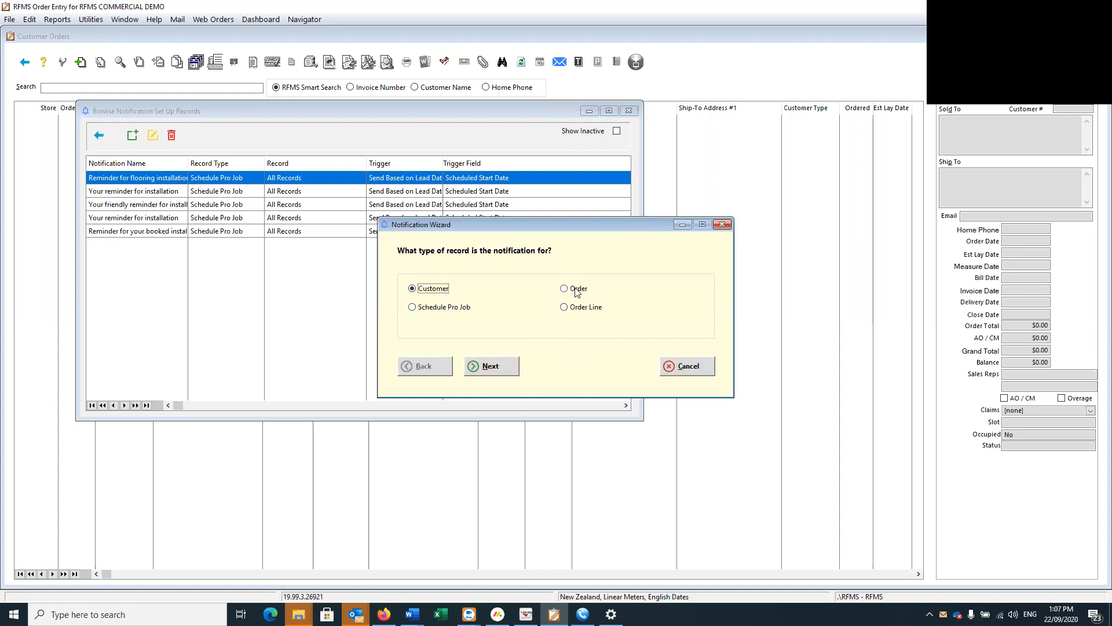
pyautogui.click(564, 289)
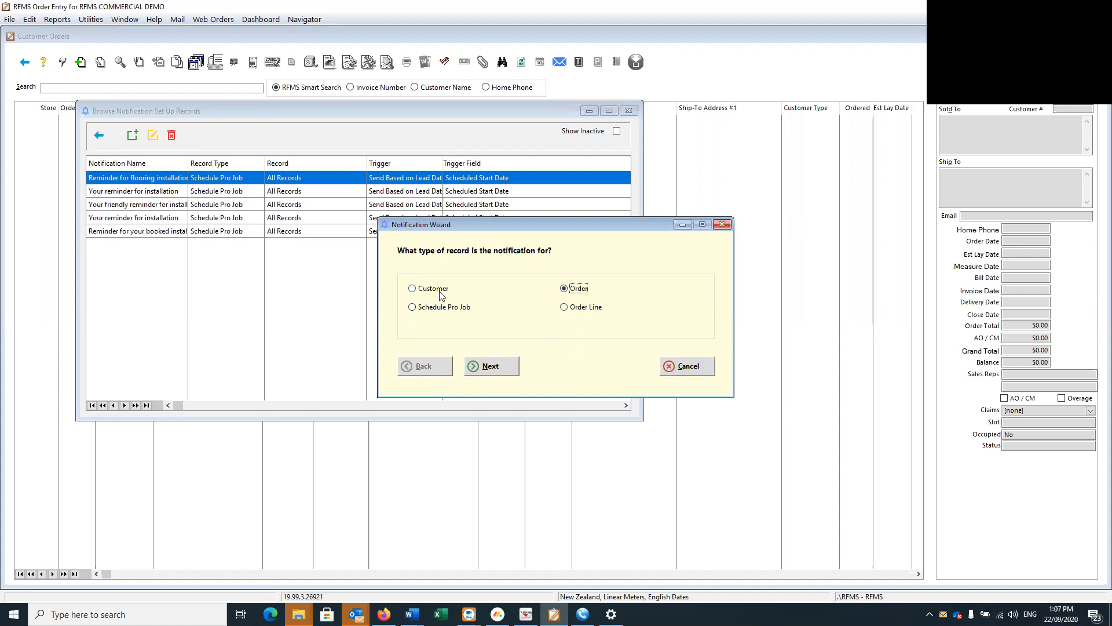
pyautogui.click(411, 306)
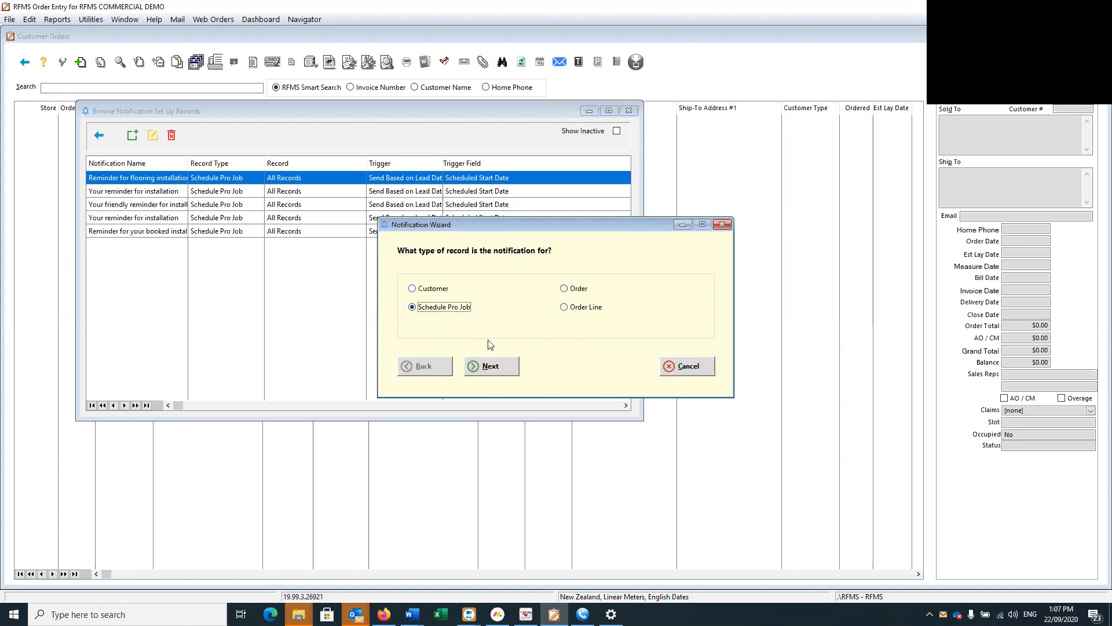
pyautogui.click(684, 365)
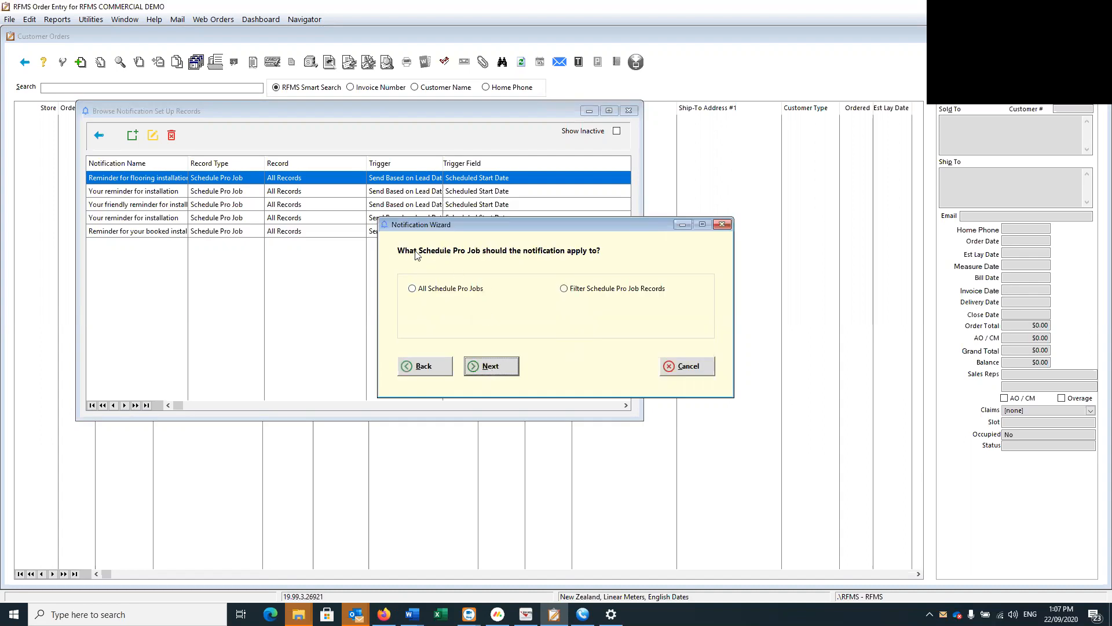
pyautogui.moveTo(544, 258)
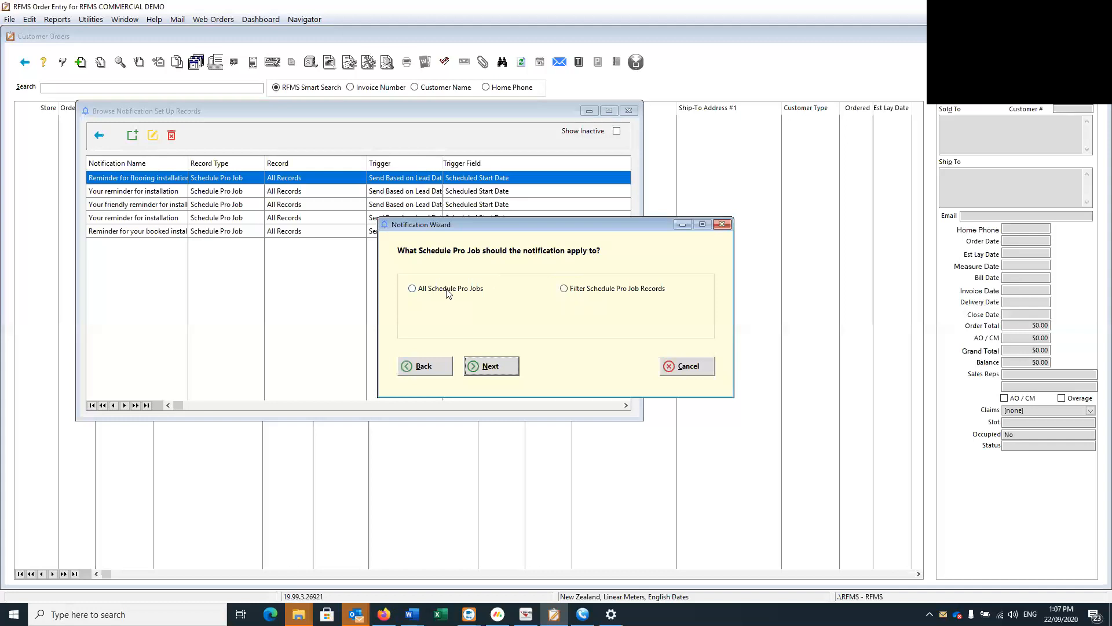
# Step: Apply the notification to All Schedule Pro Jobs instead of filtered records and continue
pyautogui.click(413, 289)
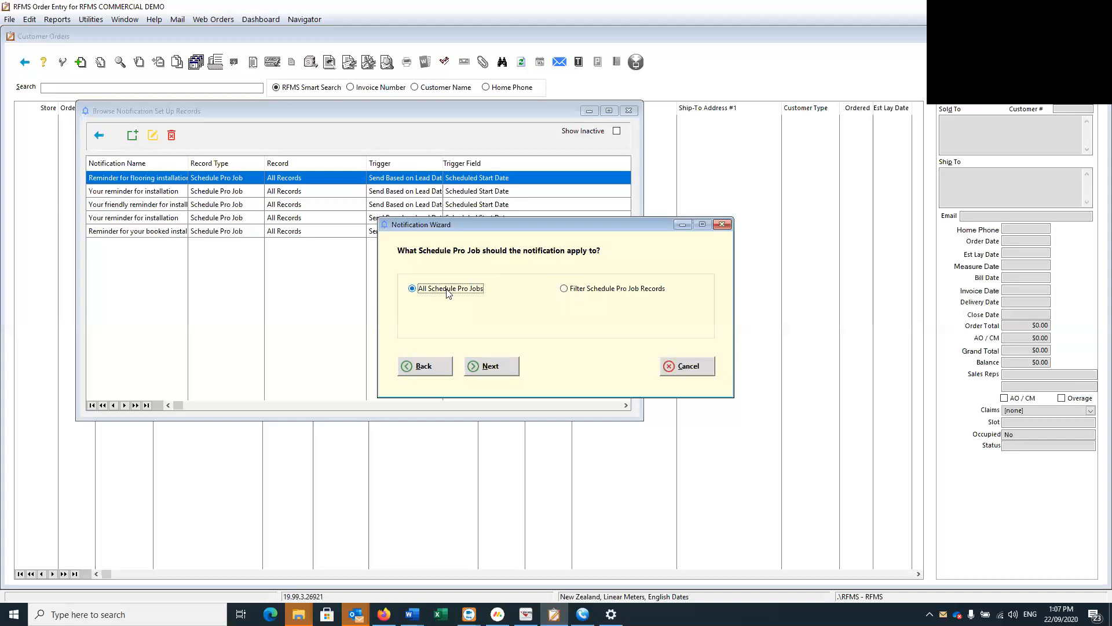
pyautogui.moveTo(582, 291)
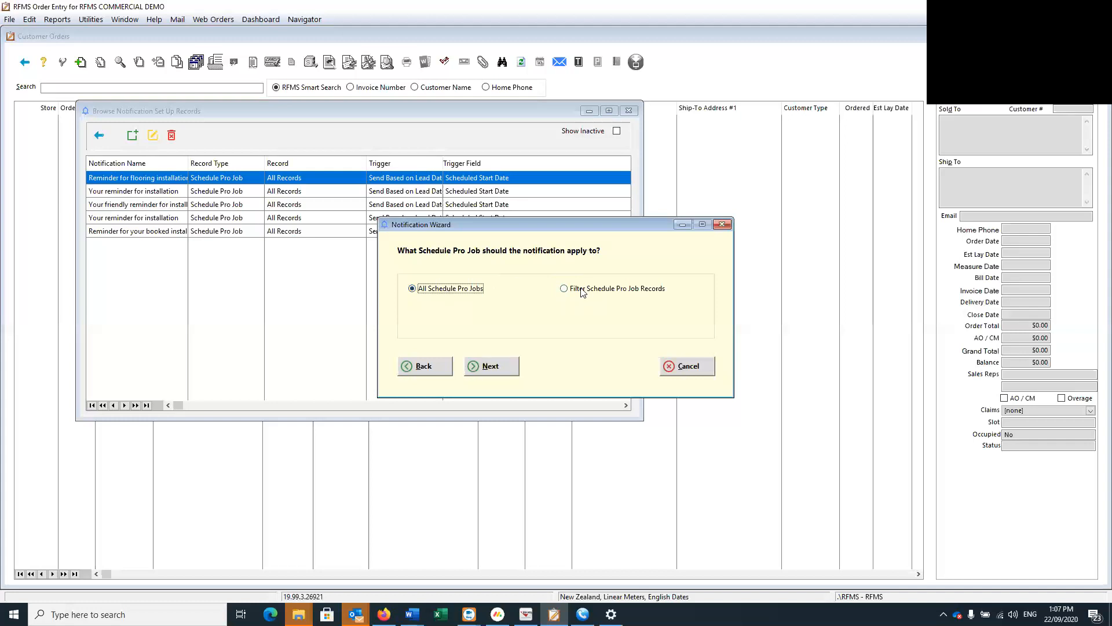
pyautogui.click(564, 288)
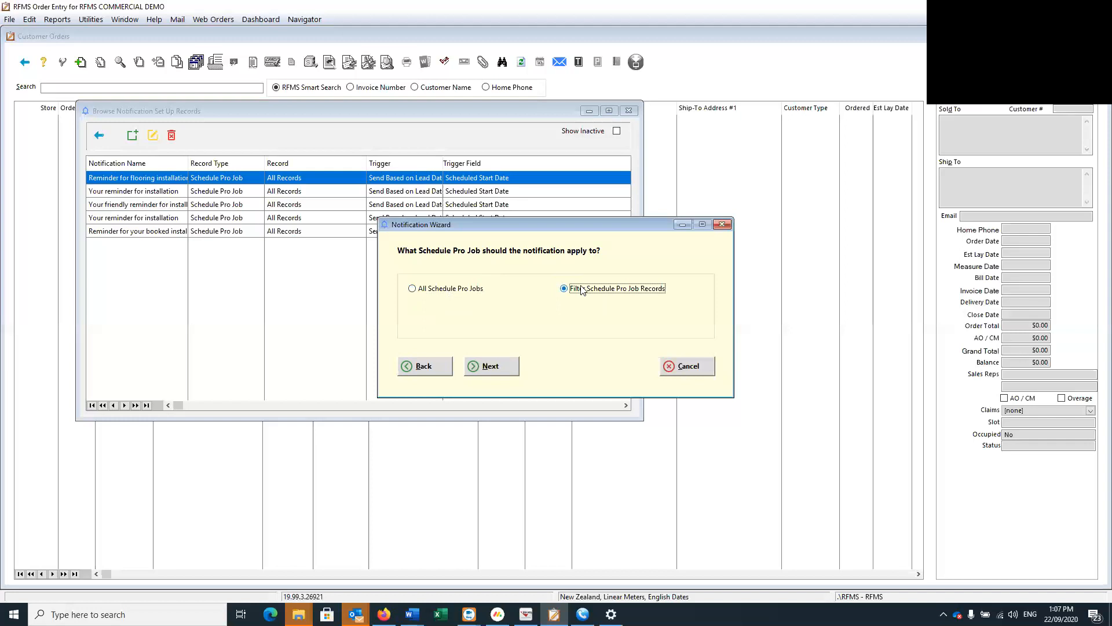
pyautogui.moveTo(583, 292)
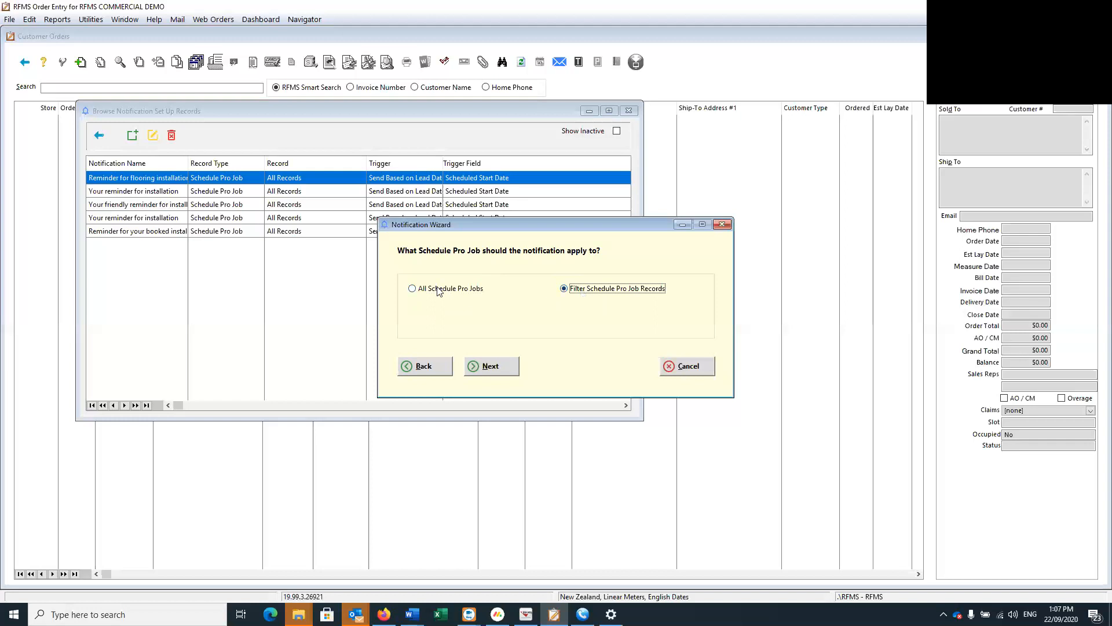
pyautogui.click(412, 289)
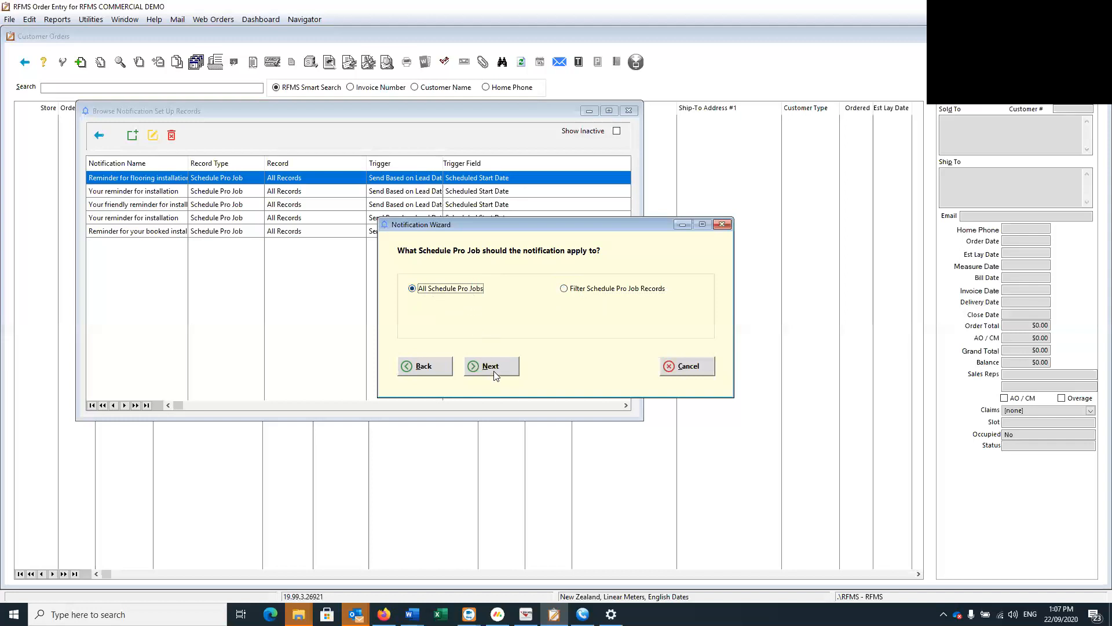
pyautogui.click(490, 365)
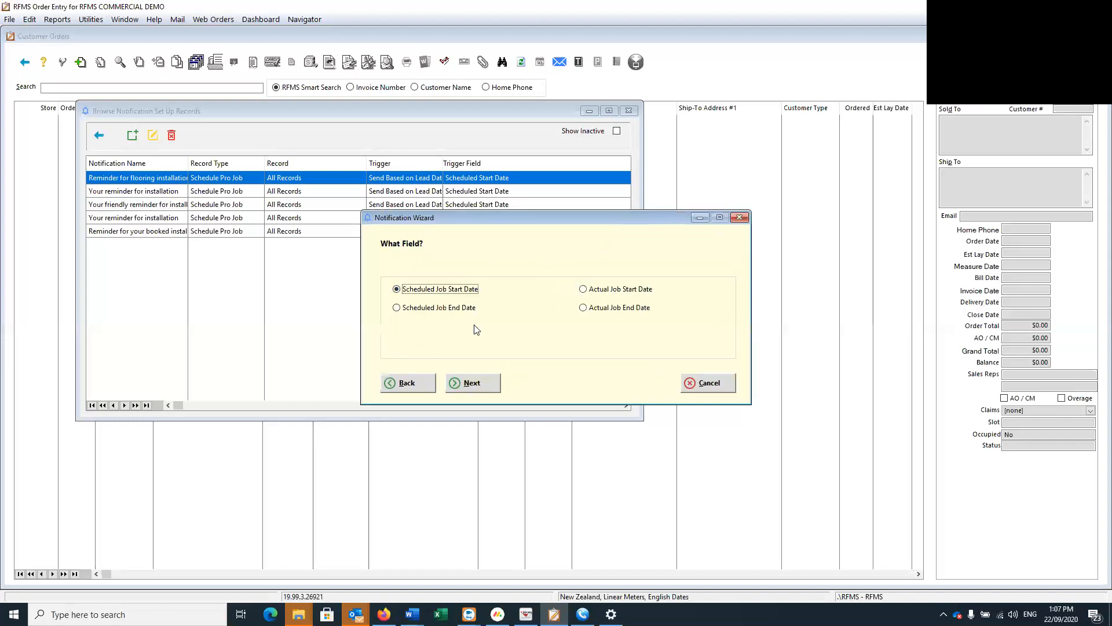
pyautogui.moveTo(428, 259)
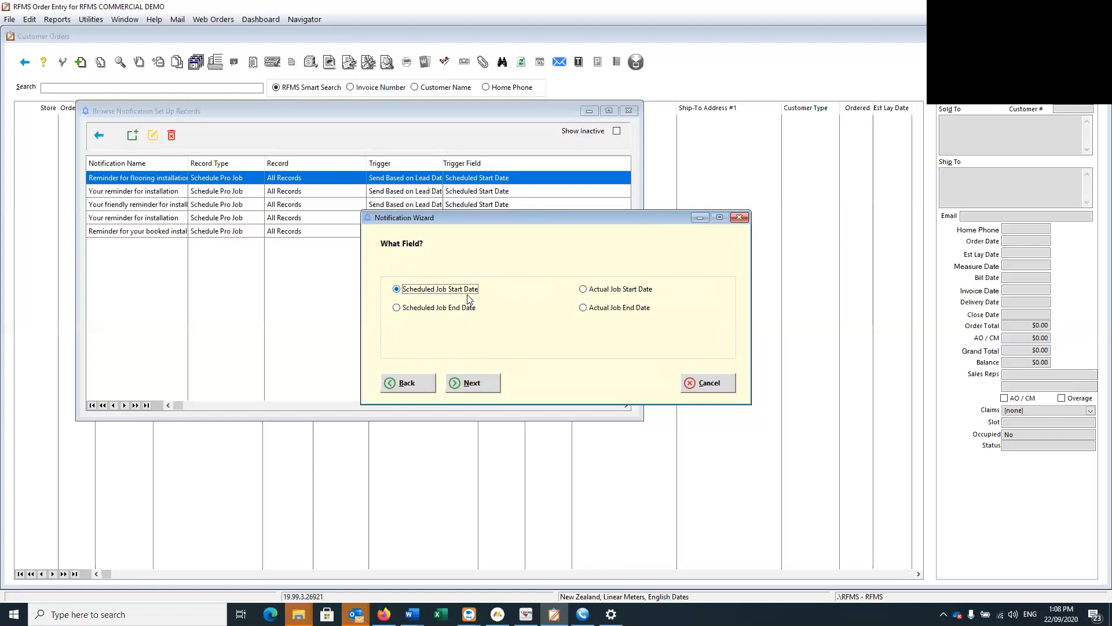
# Step: Keep Scheduled Job Start Date as the trigger field rather than the actual start date
pyautogui.click(583, 289)
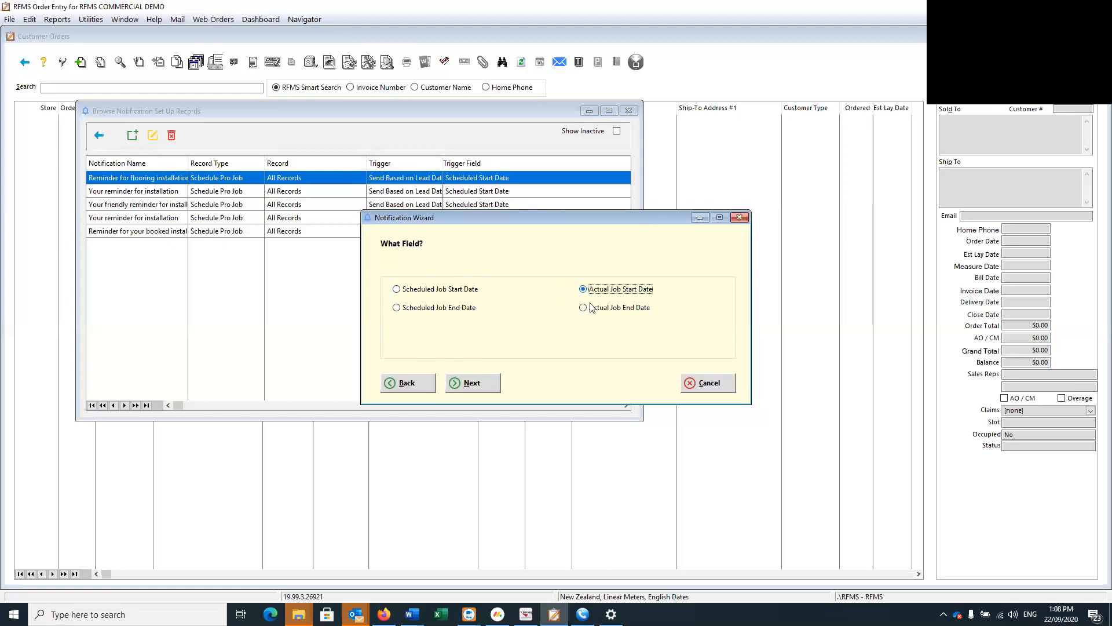
pyautogui.click(396, 289)
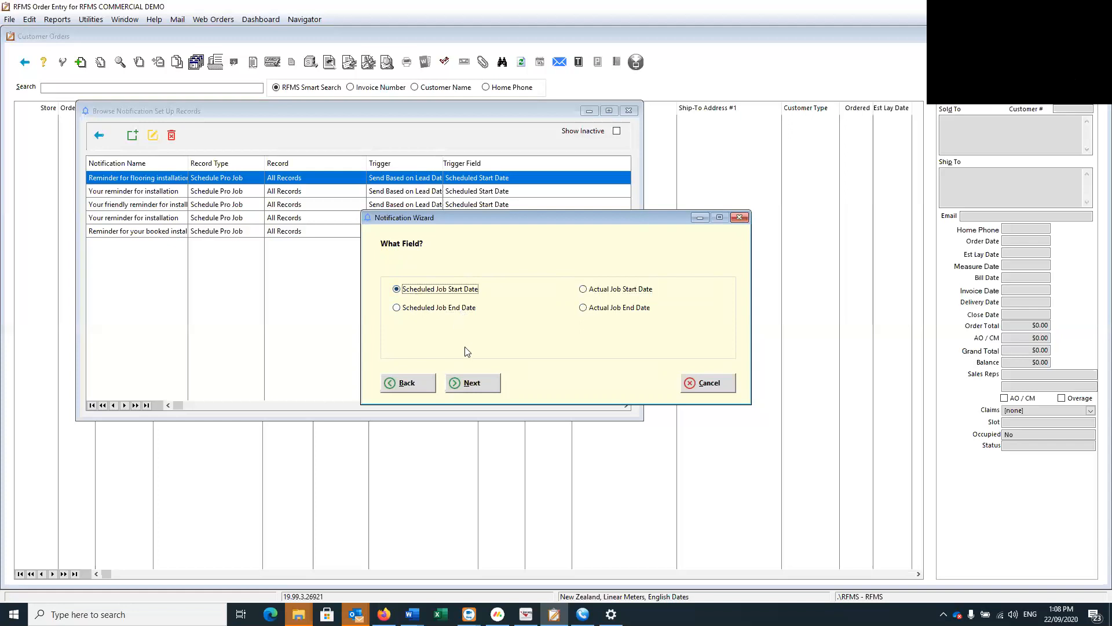
pyautogui.moveTo(471, 384)
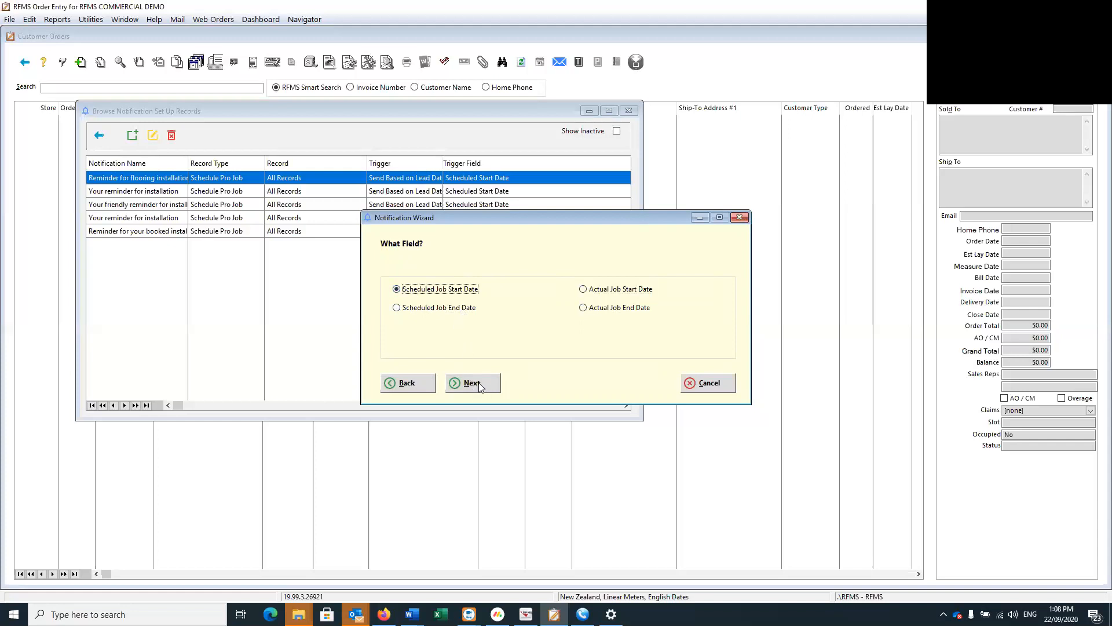
pyautogui.click(471, 383)
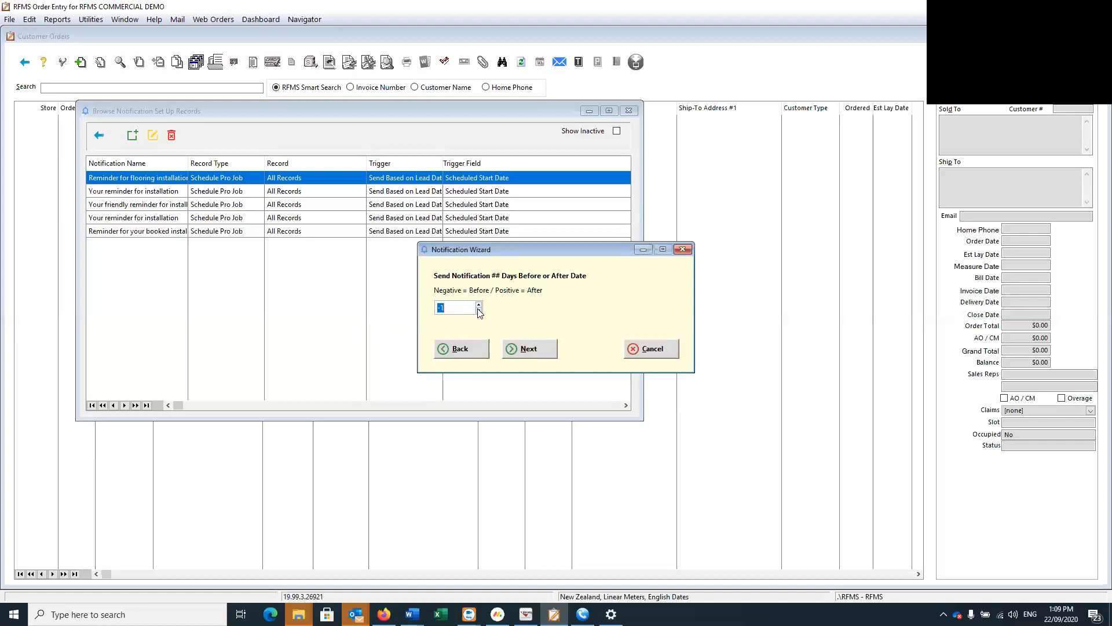
# Step: Enter -2 in Days Before or After Date so the notice goes out two days early
pyautogui.write('-2')
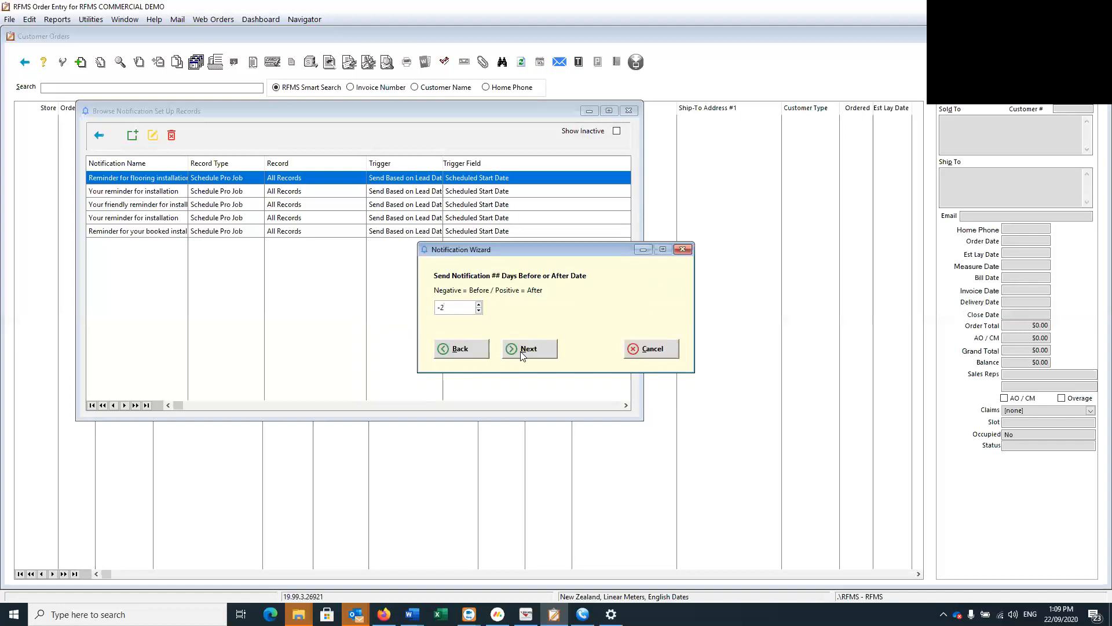
# Step: Make the notification External, delivered by Email to the Customer Email address
pyautogui.click(529, 349)
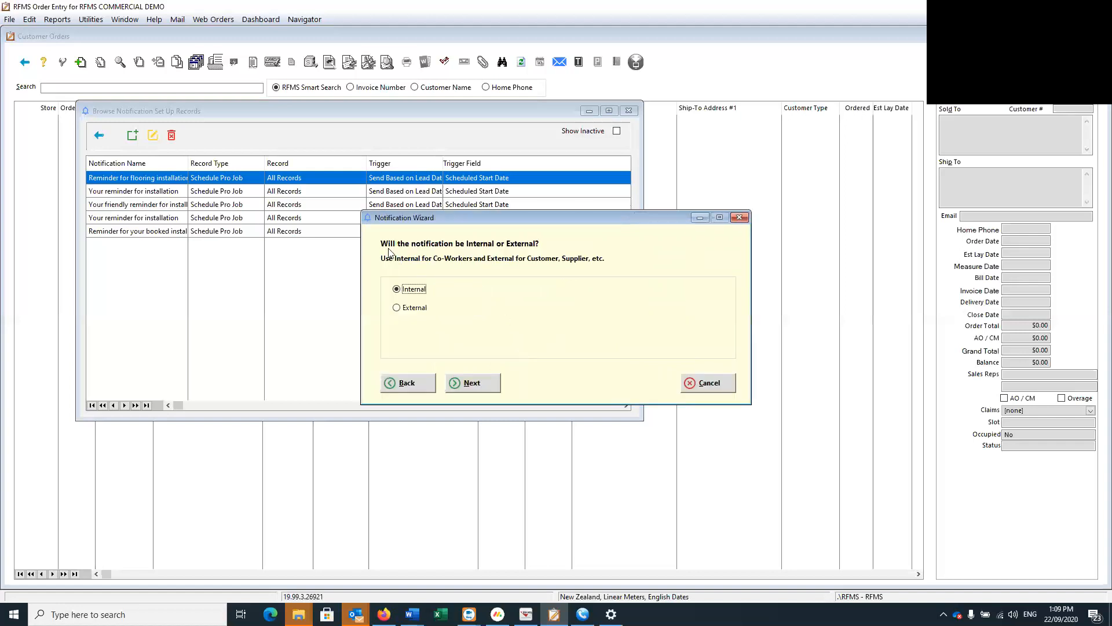
pyautogui.moveTo(478, 248)
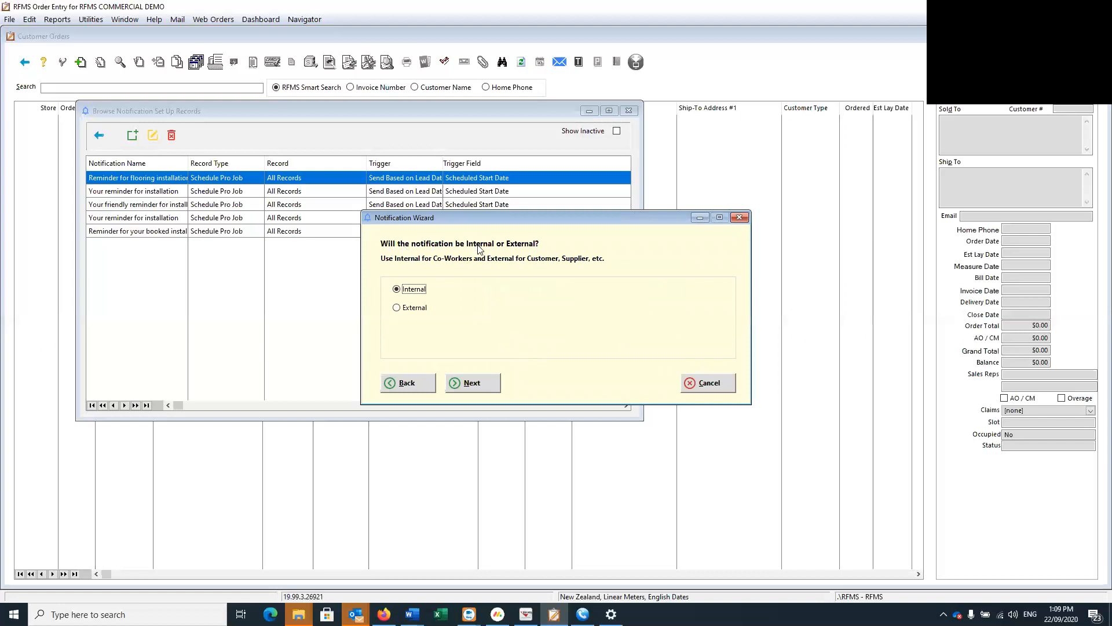
pyautogui.moveTo(475, 253)
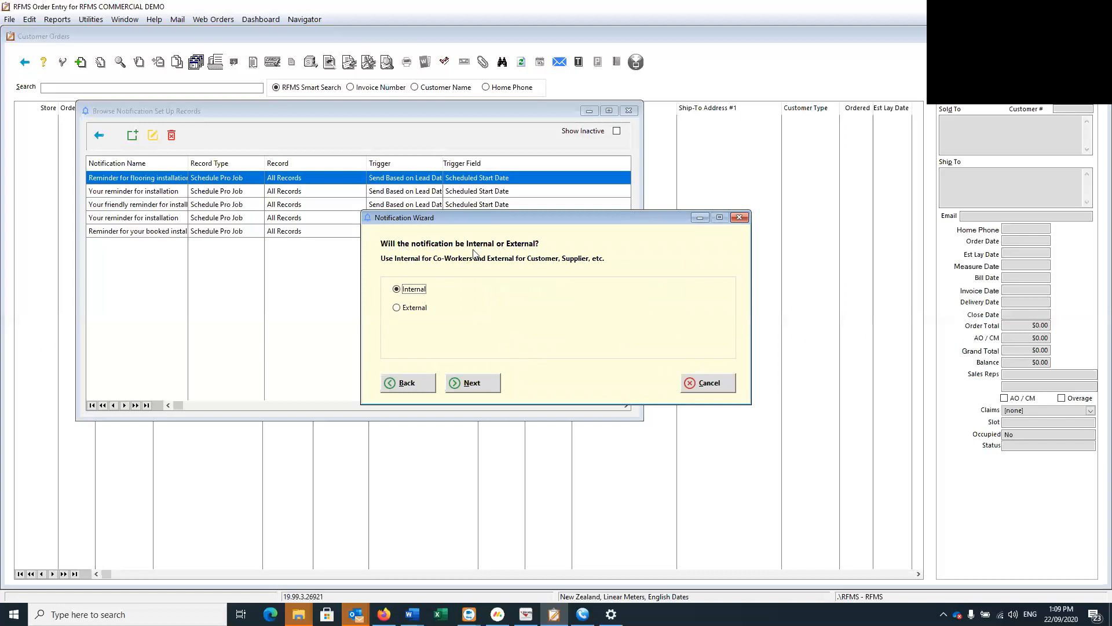
pyautogui.moveTo(422, 264)
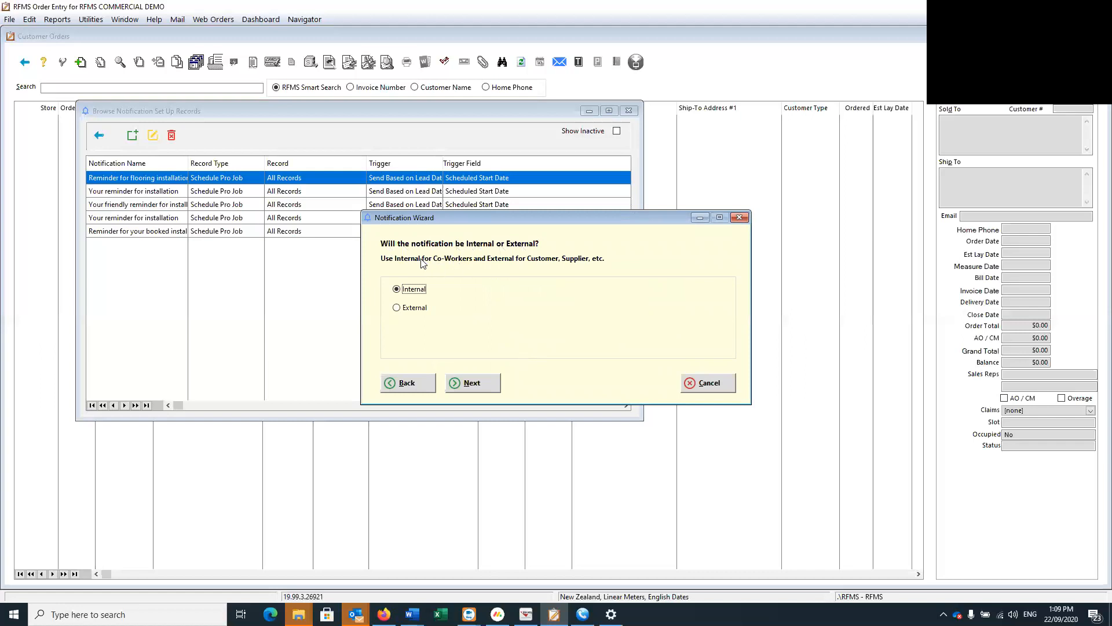
pyautogui.moveTo(428, 263)
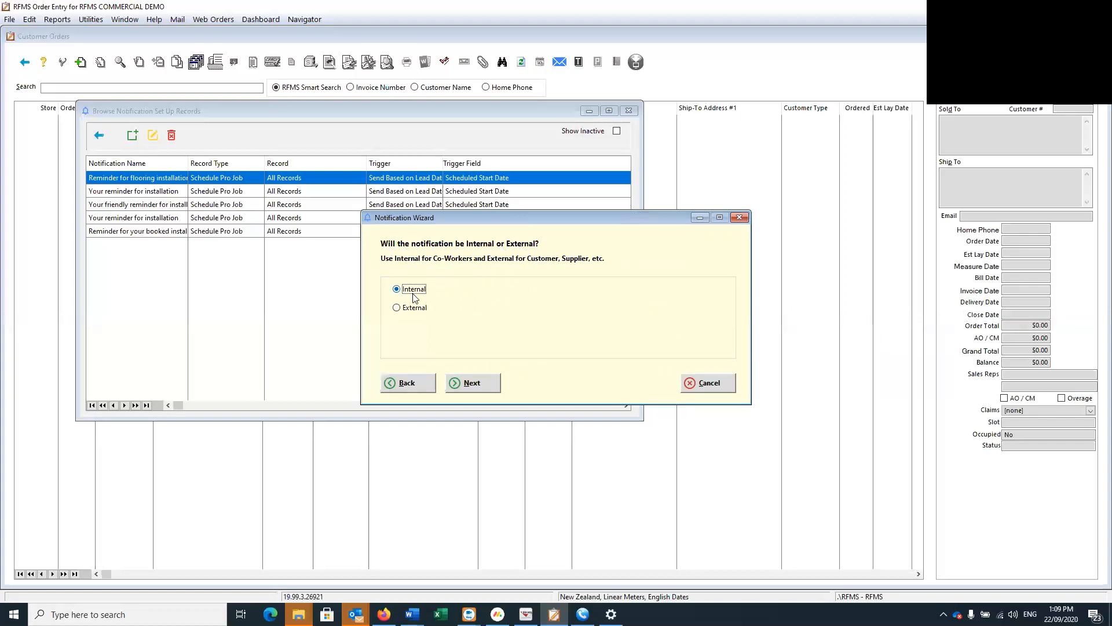
pyautogui.click(396, 307)
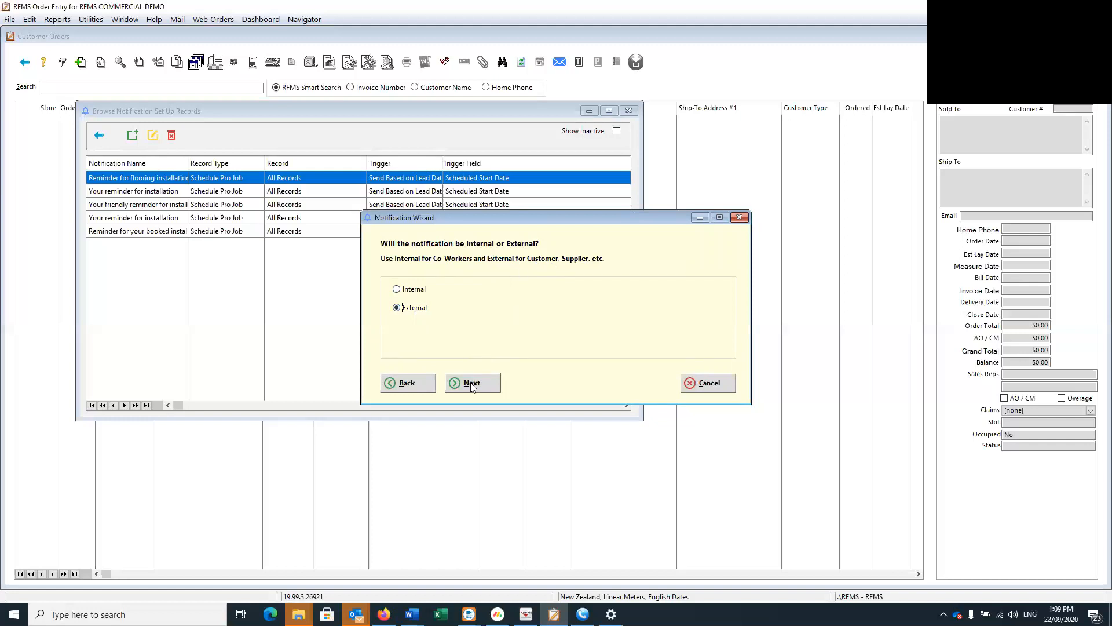
pyautogui.click(472, 384)
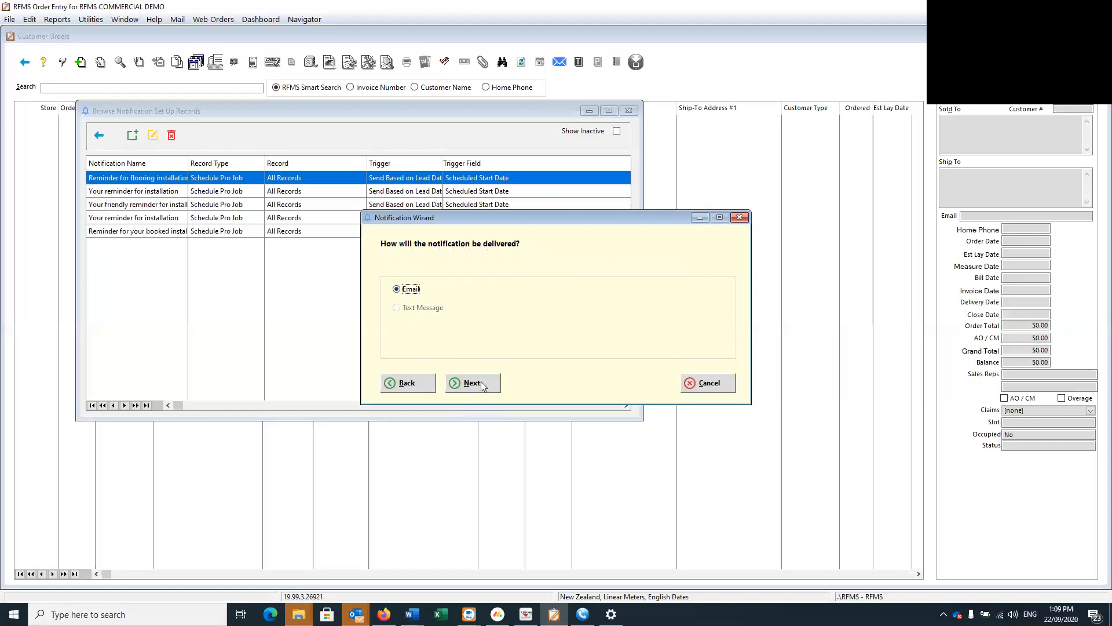
pyautogui.click(472, 382)
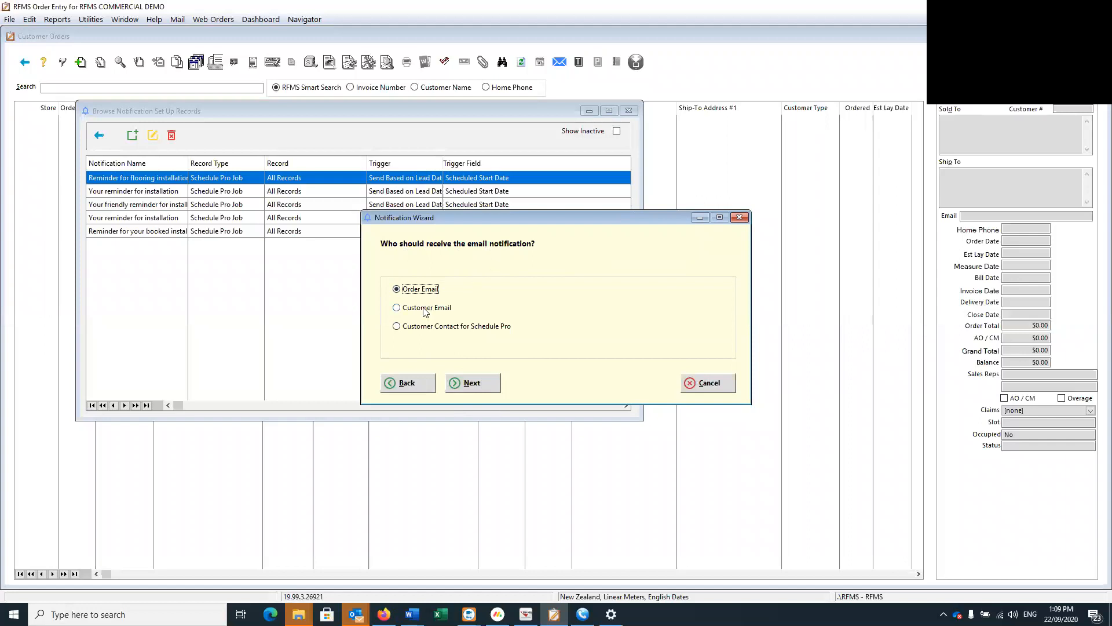
pyautogui.click(396, 307)
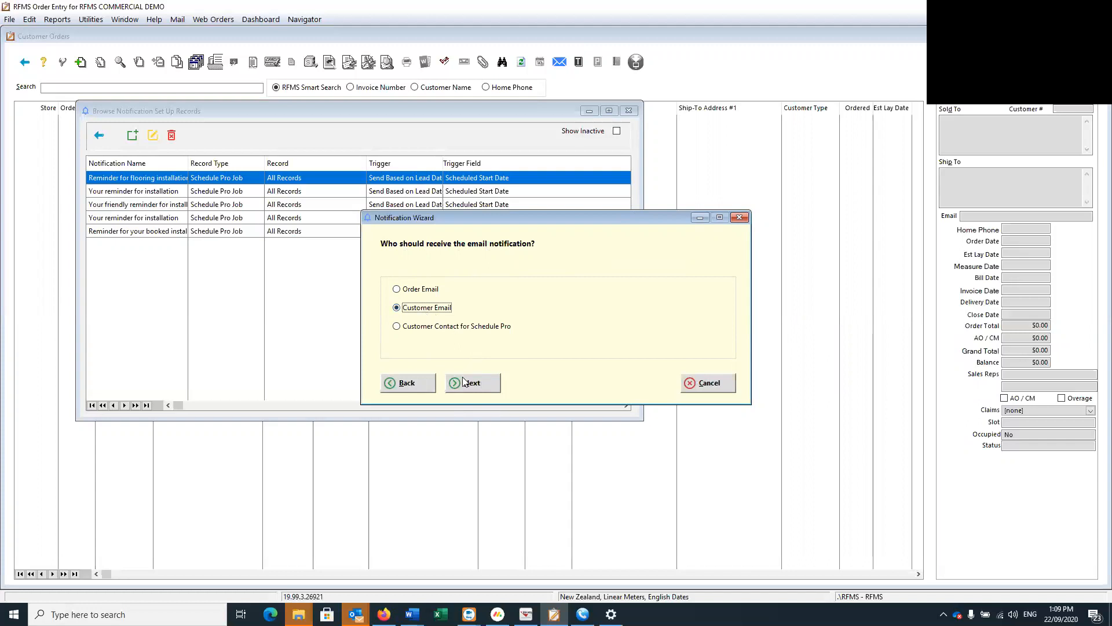
pyautogui.click(471, 382)
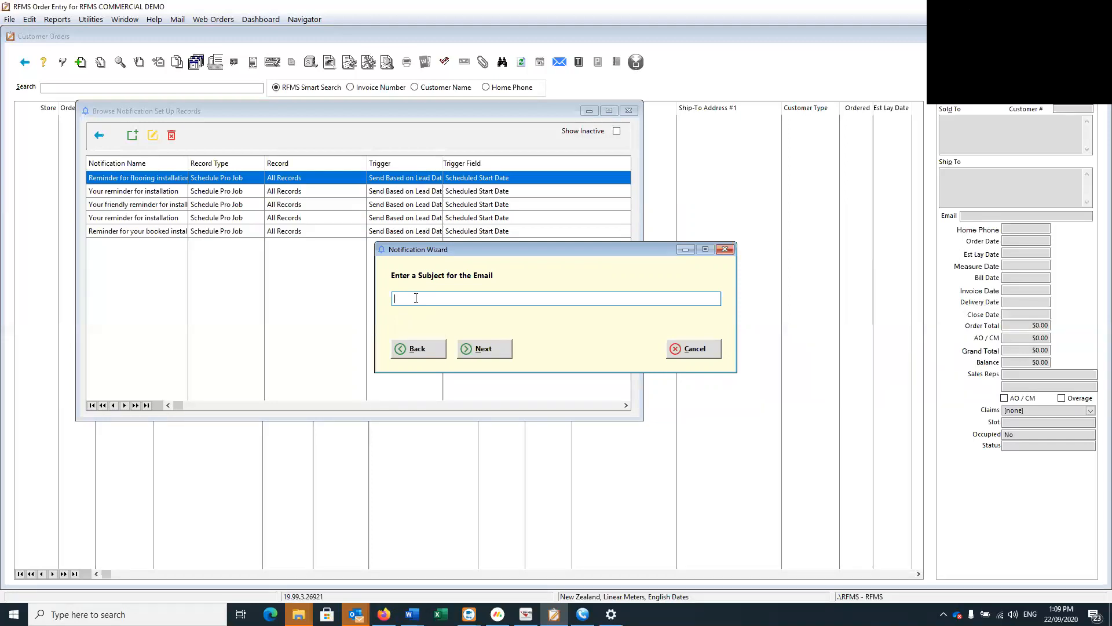
# Step: Set the email subject to 'Friendly reminder for your installation' and continue
pyautogui.write('Friendly reminder')
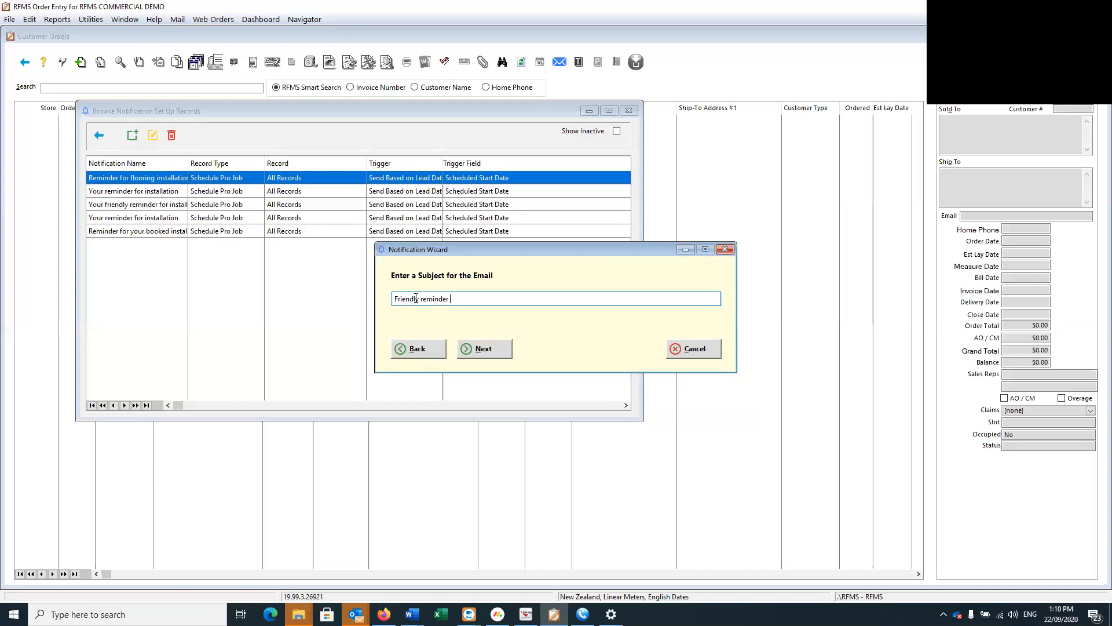
pyautogui.write('for your')
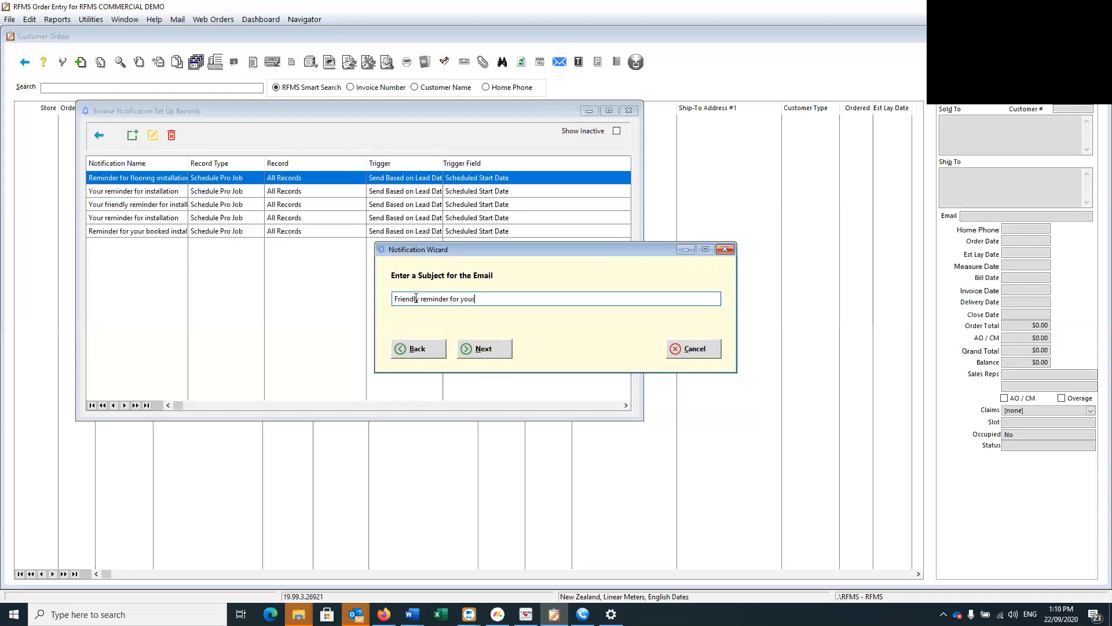
pyautogui.write('installation')
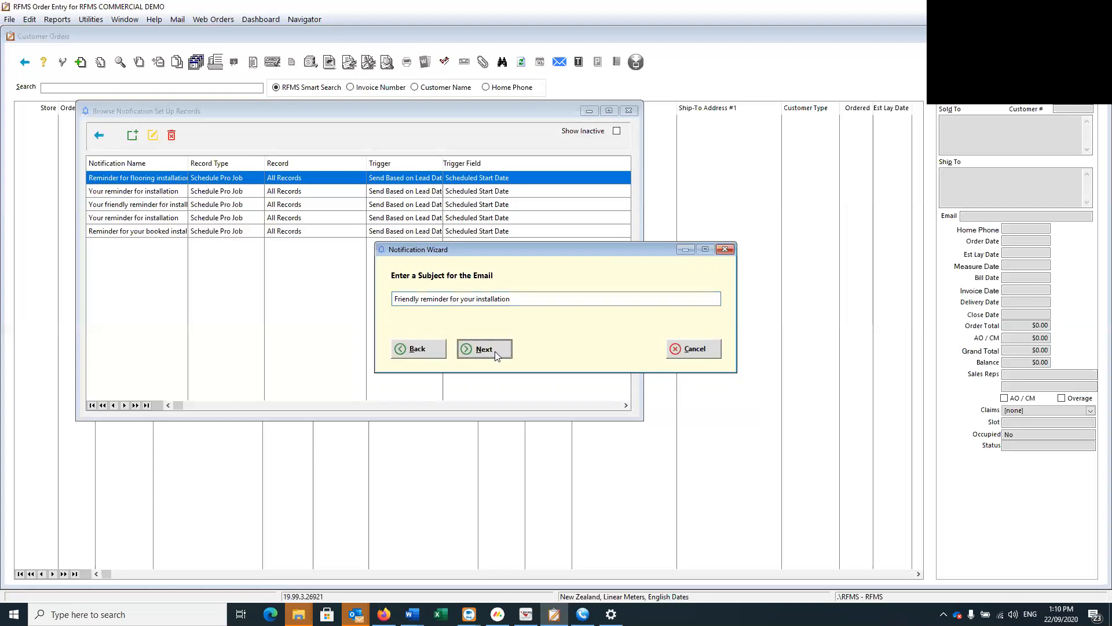
pyautogui.click(485, 348)
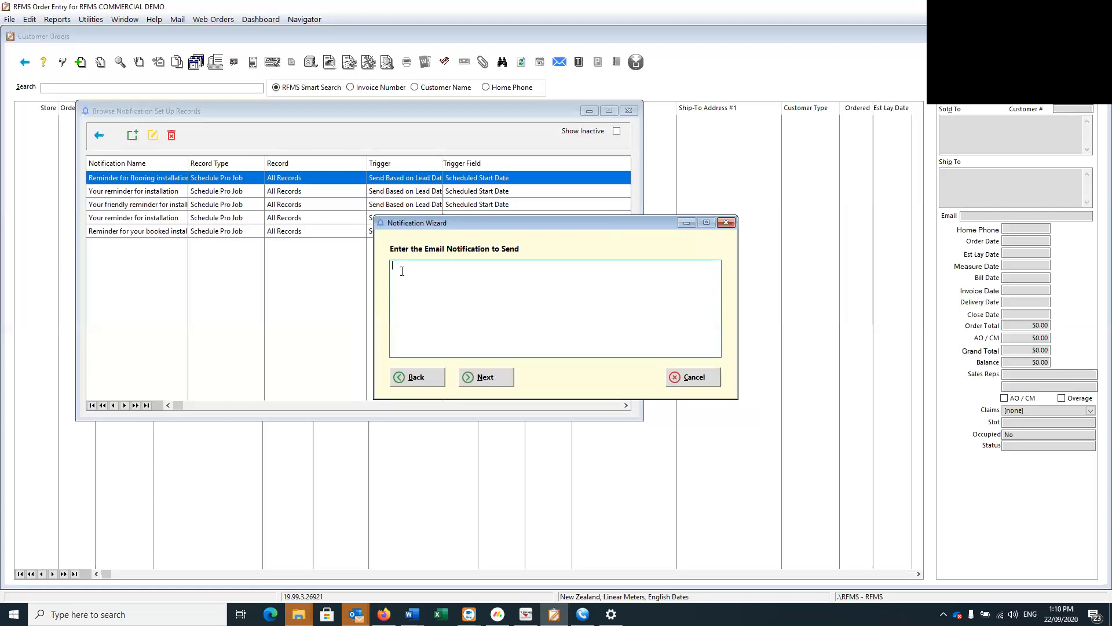
pyautogui.write('Hi,')
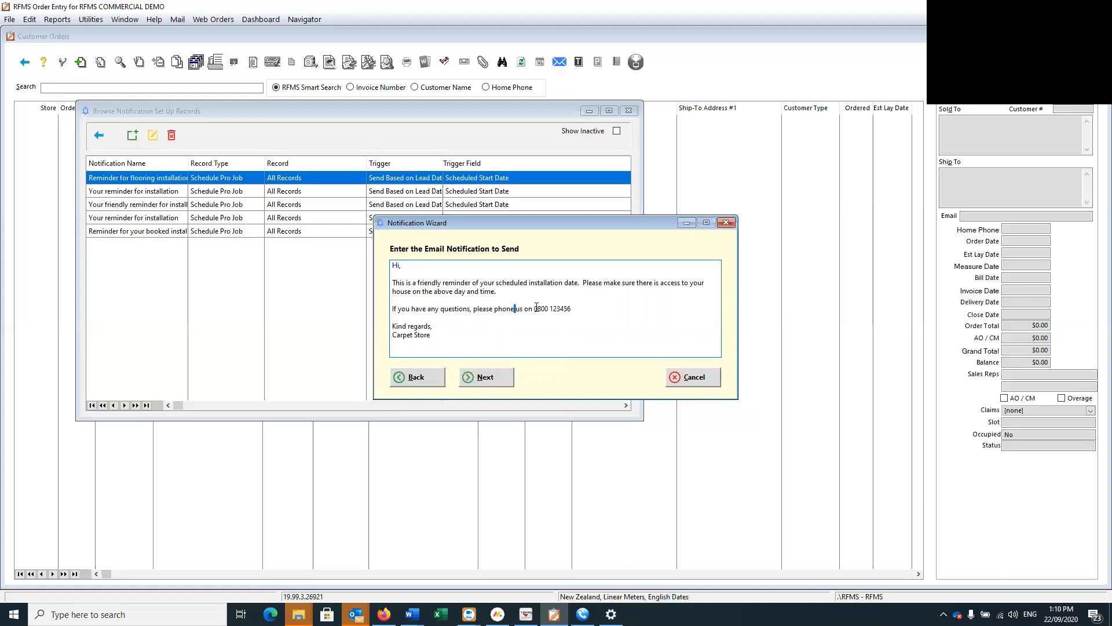
pyautogui.doubleClick(551, 309)
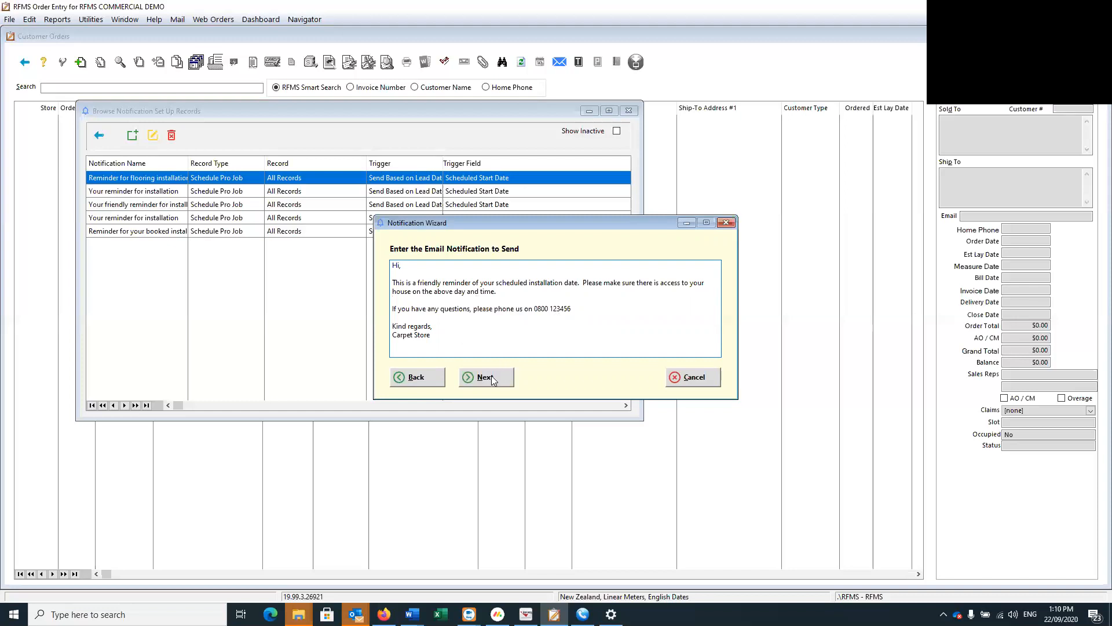
pyautogui.click(485, 376)
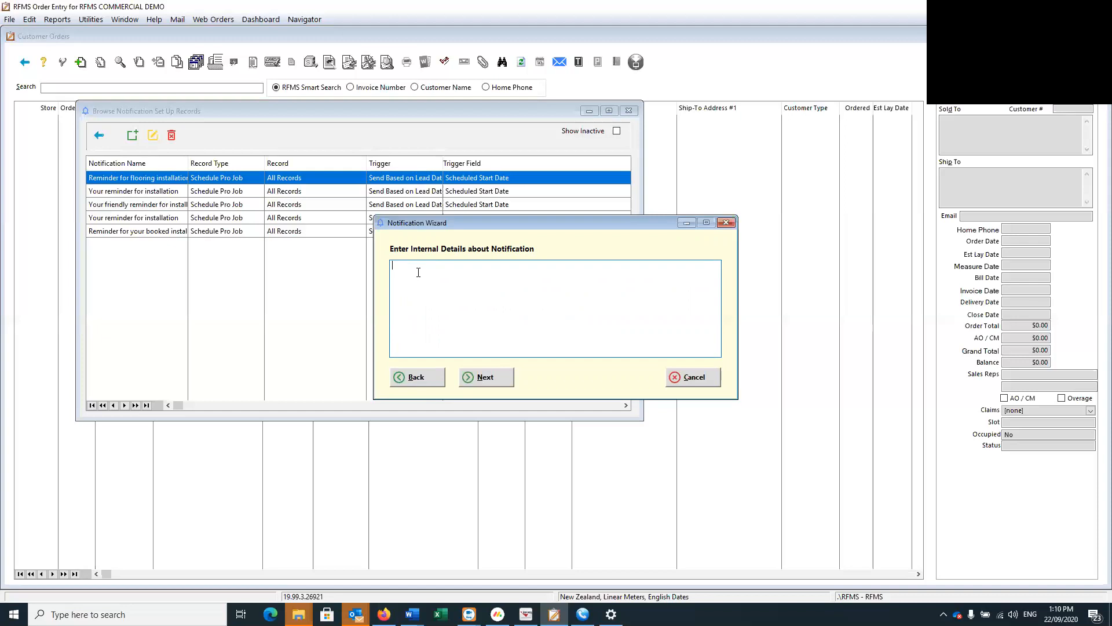
# Step: Enter internal details: email to remind customers of their booked installation in 2 days time
pyautogui.write('Email to customer t')
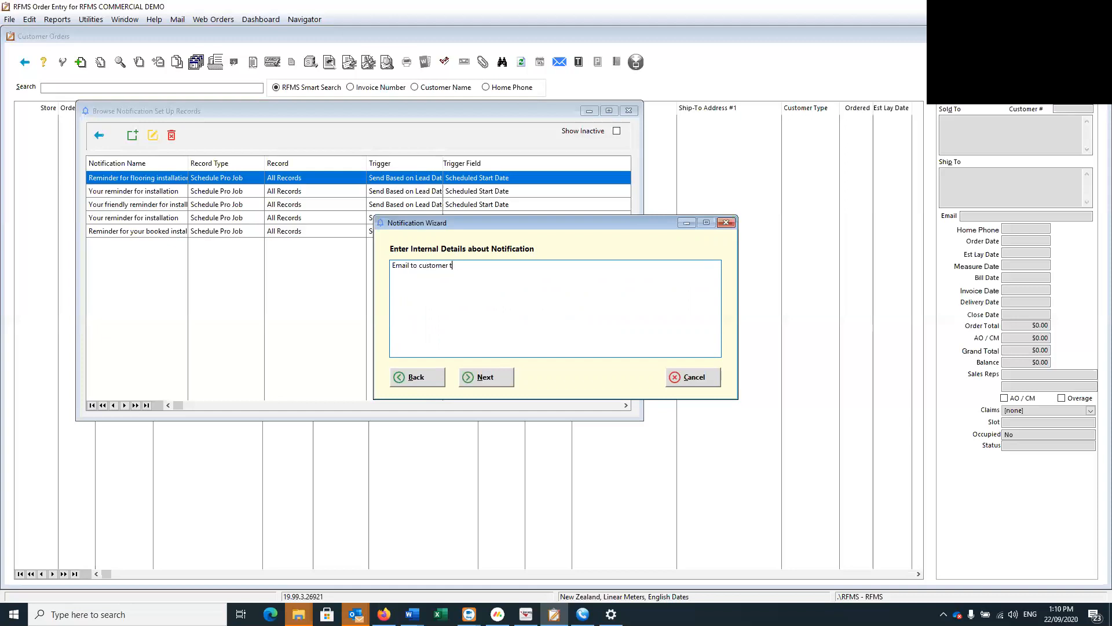
pyautogui.write('o remind them of booked n')
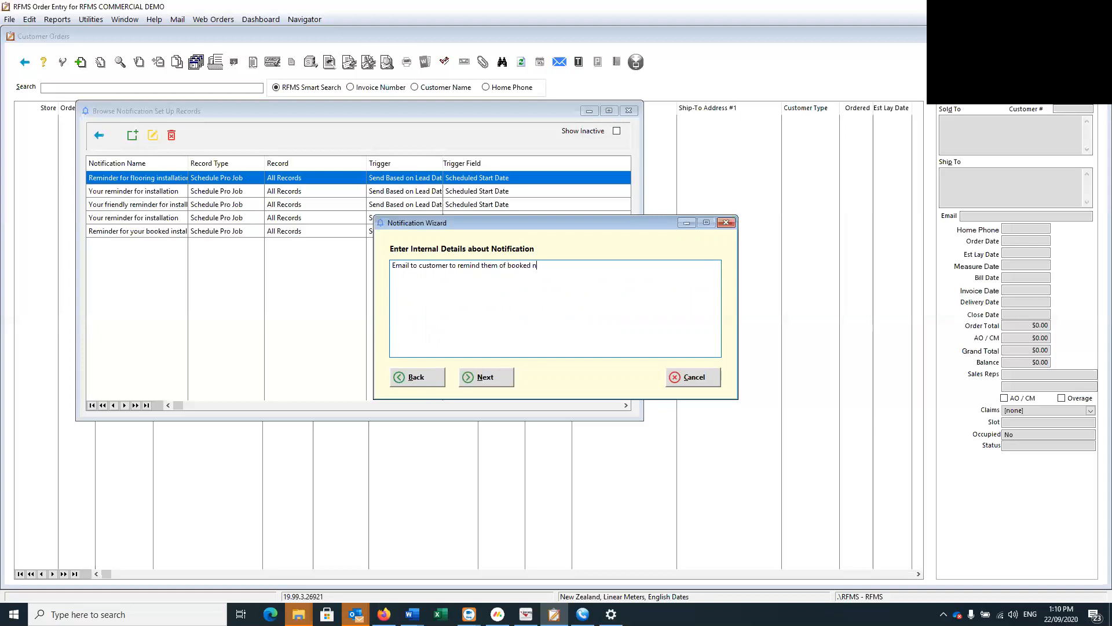
pyautogui.write('installatio')
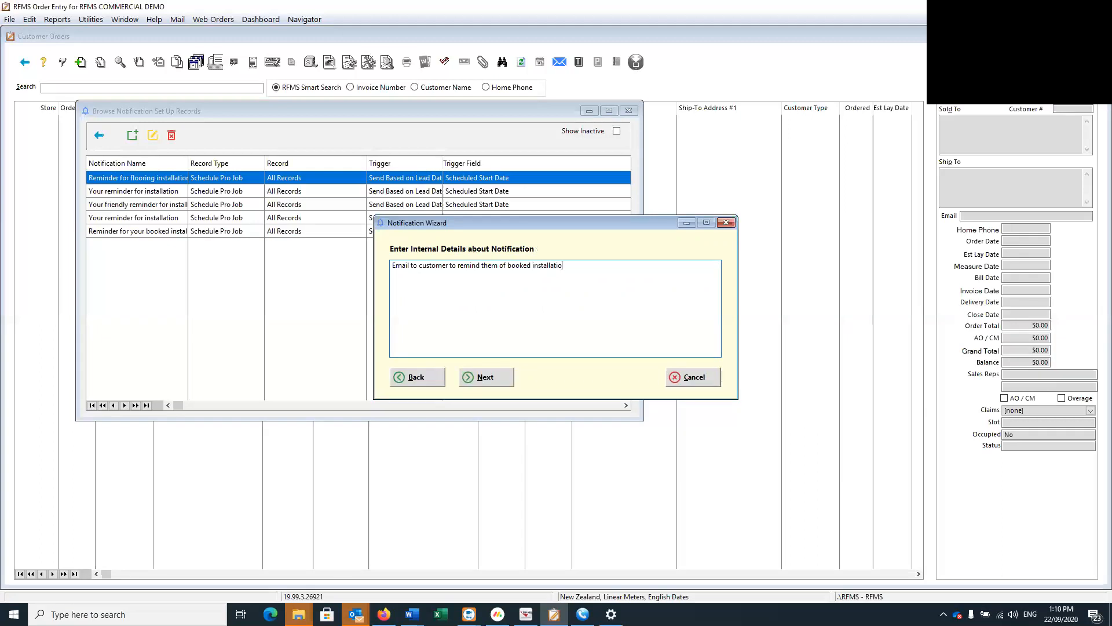
pyautogui.write('in 2')
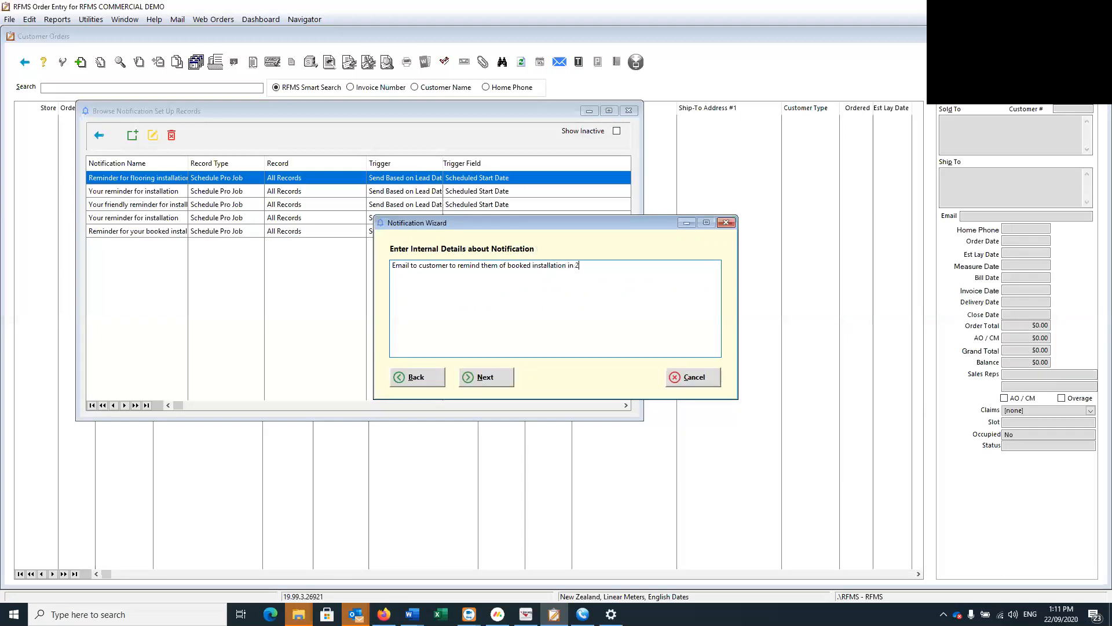
pyautogui.write('days time.')
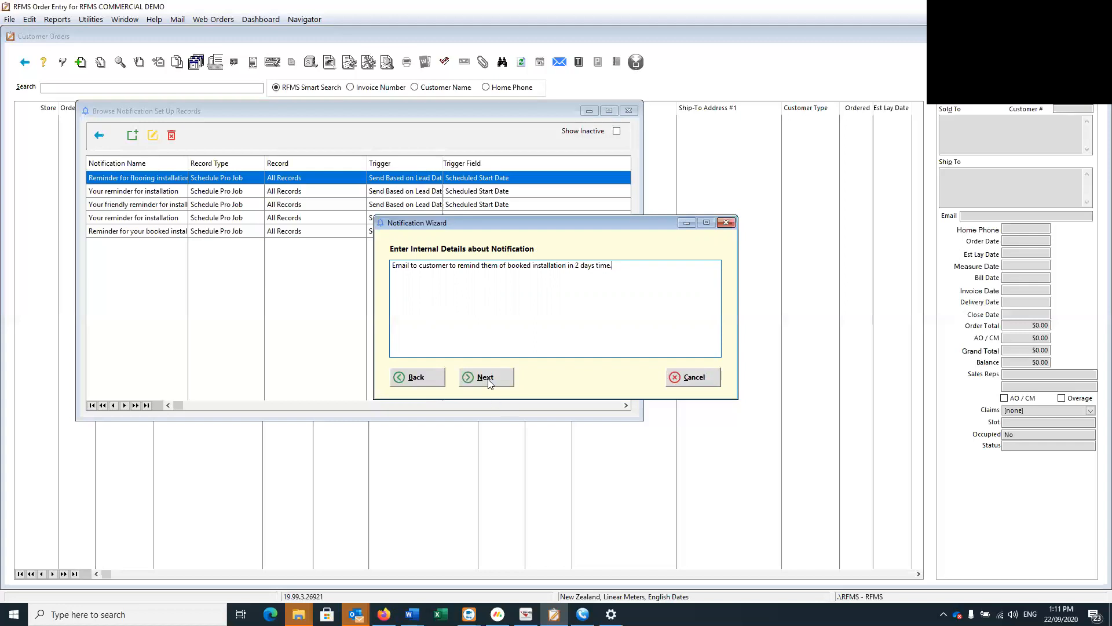
pyautogui.click(486, 377)
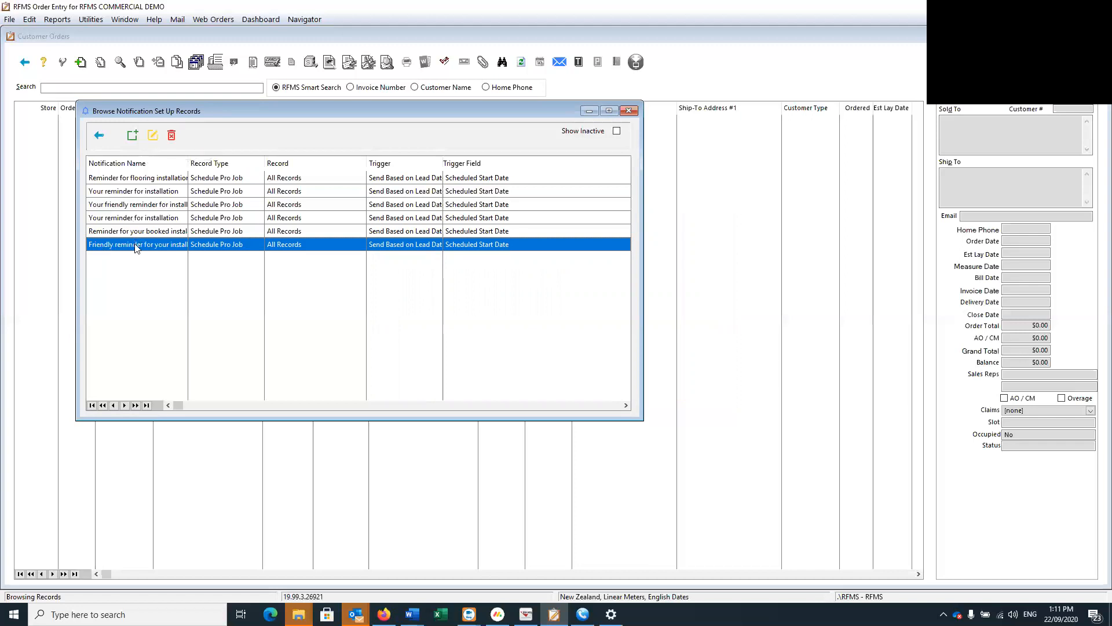
pyautogui.moveTo(153, 135)
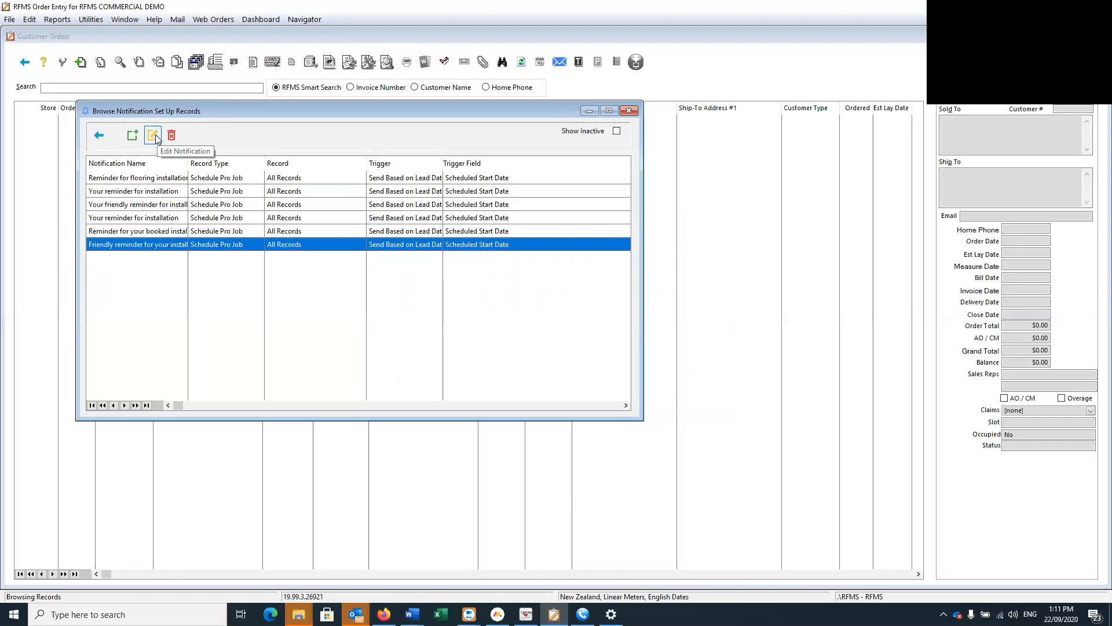
# Step: Open the new friendly installation reminder with the Edit Notification icon
pyautogui.click(153, 135)
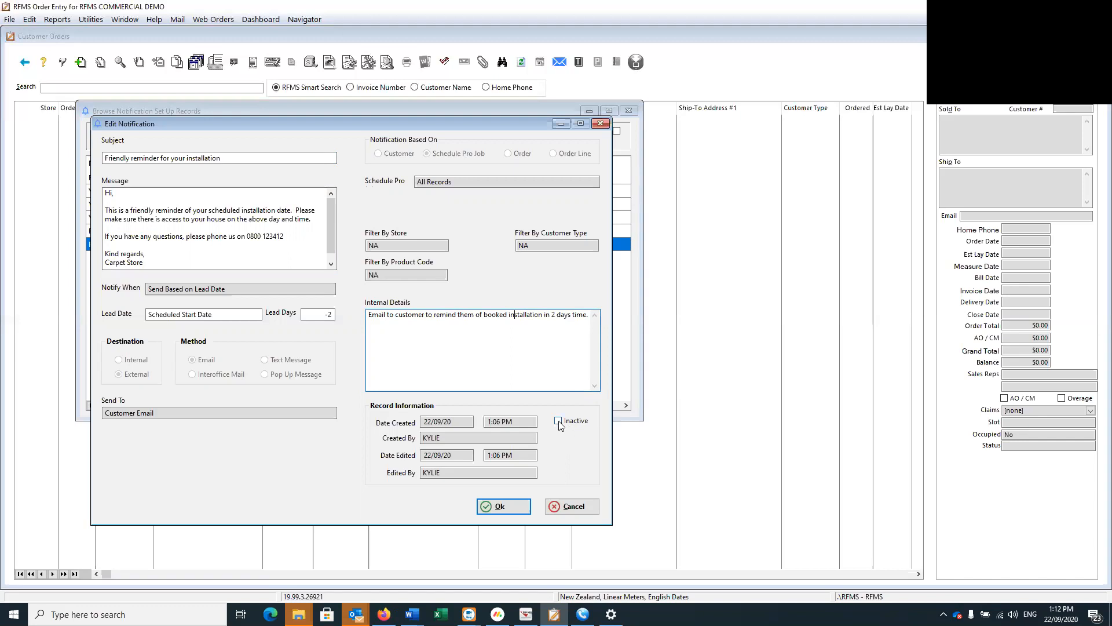
pyautogui.moveTo(560, 424)
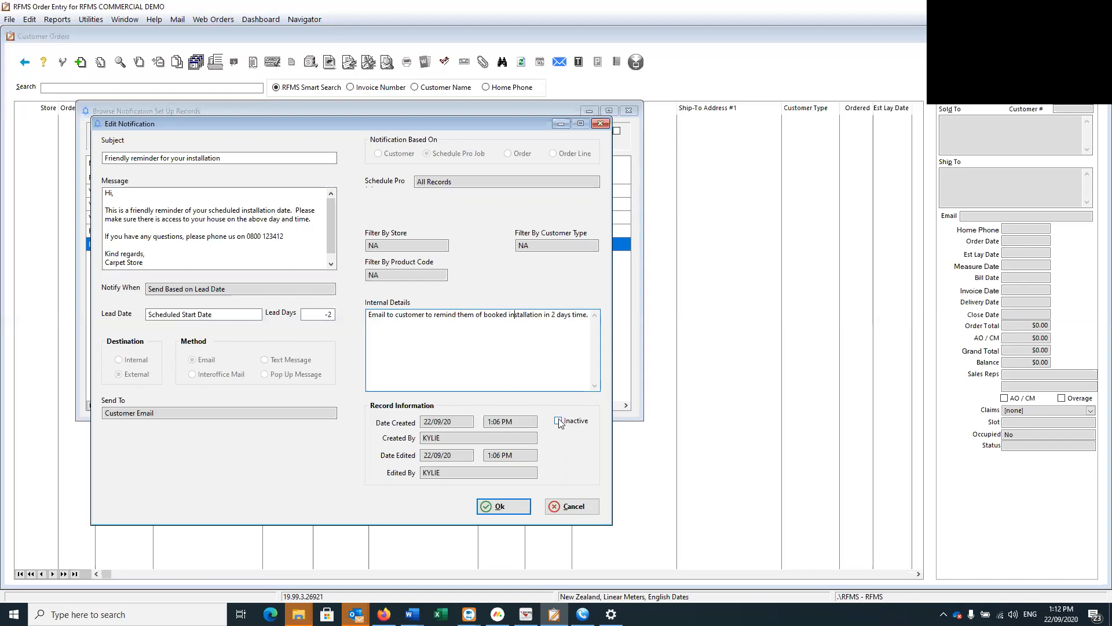
# Step: Toggle the Inactive checkbox on and off, leaving the installation reminder active
pyautogui.click(560, 421)
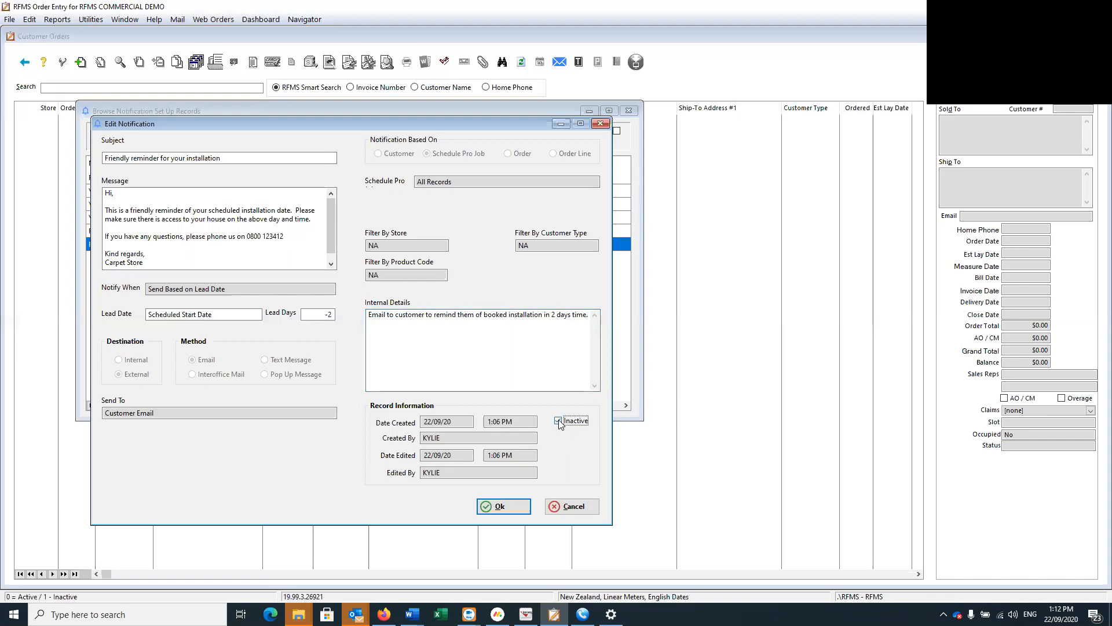
pyautogui.click(559, 421)
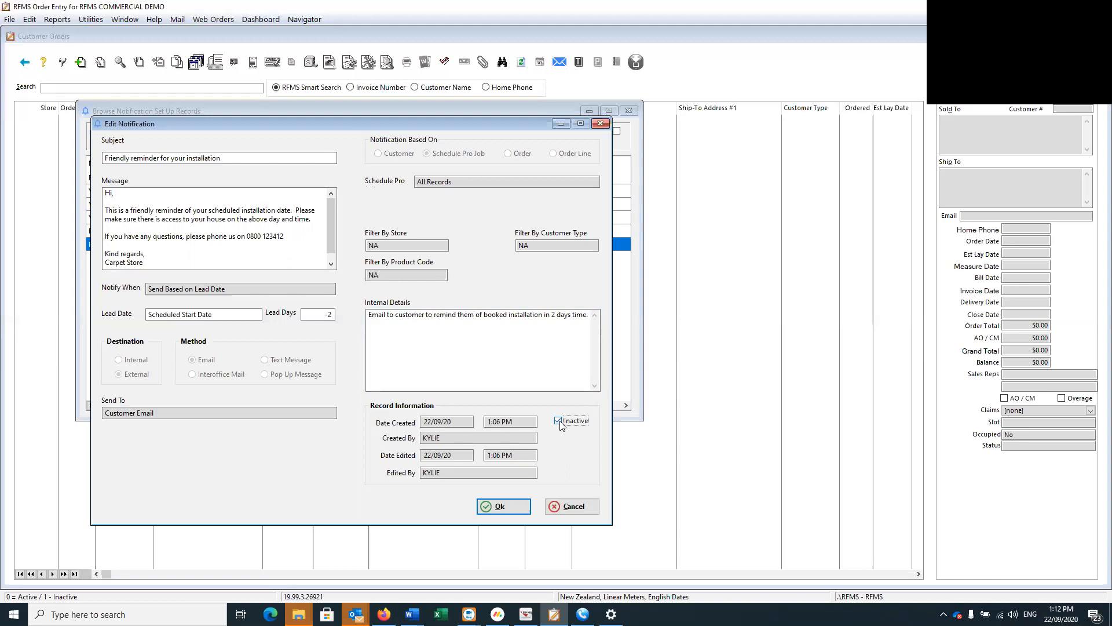
pyautogui.click(558, 420)
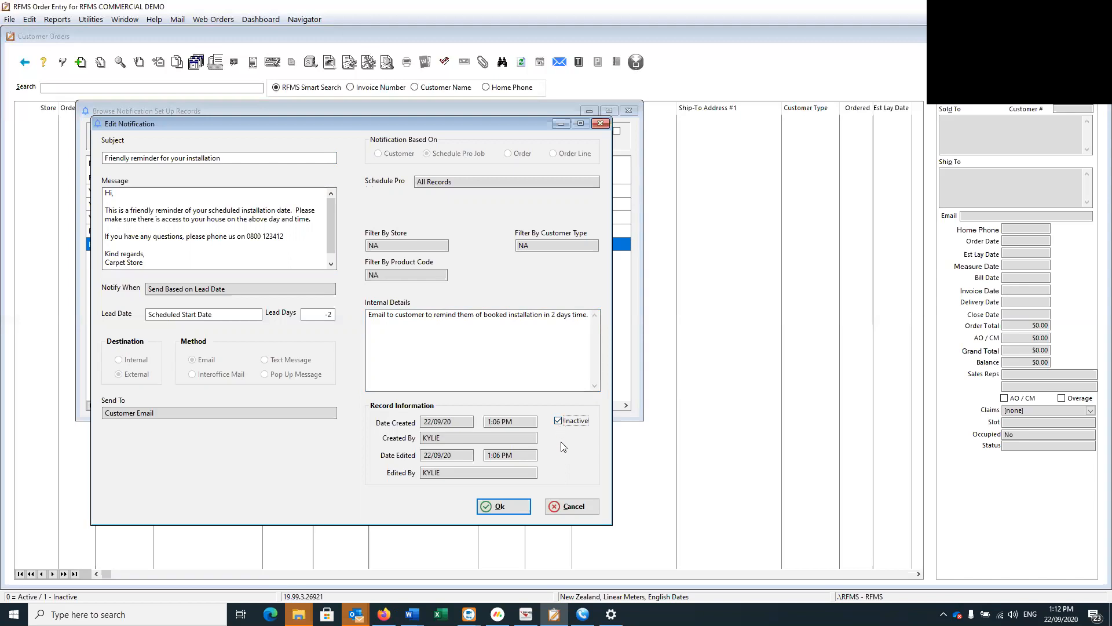
pyautogui.click(559, 420)
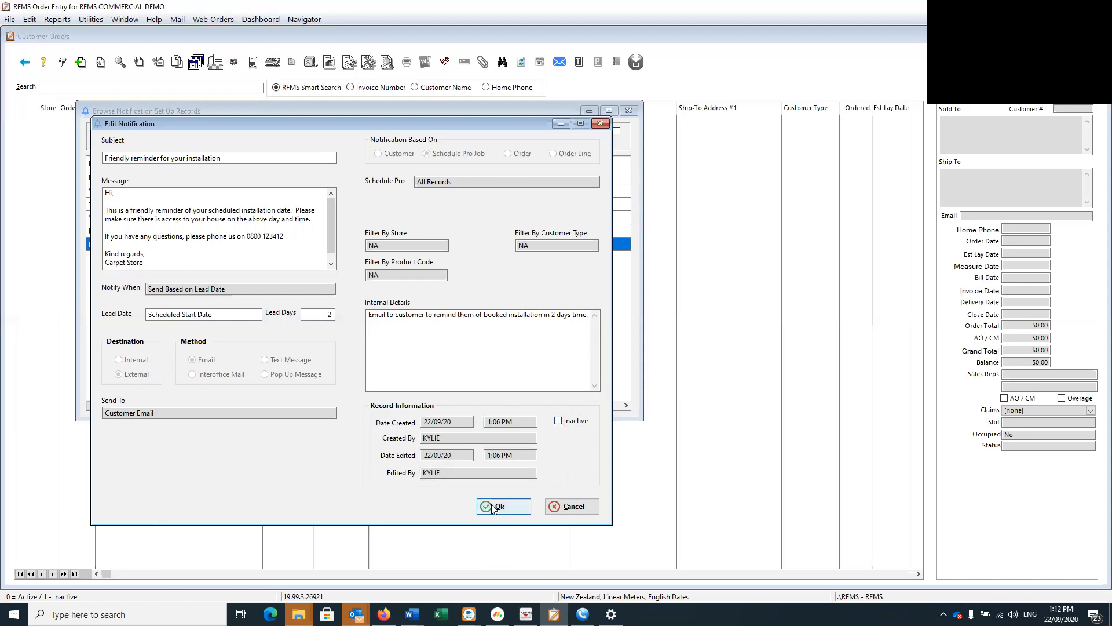
# Step: Confirm the Edit Notification dialog with Ok, returning to the notification setup list
pyautogui.click(498, 506)
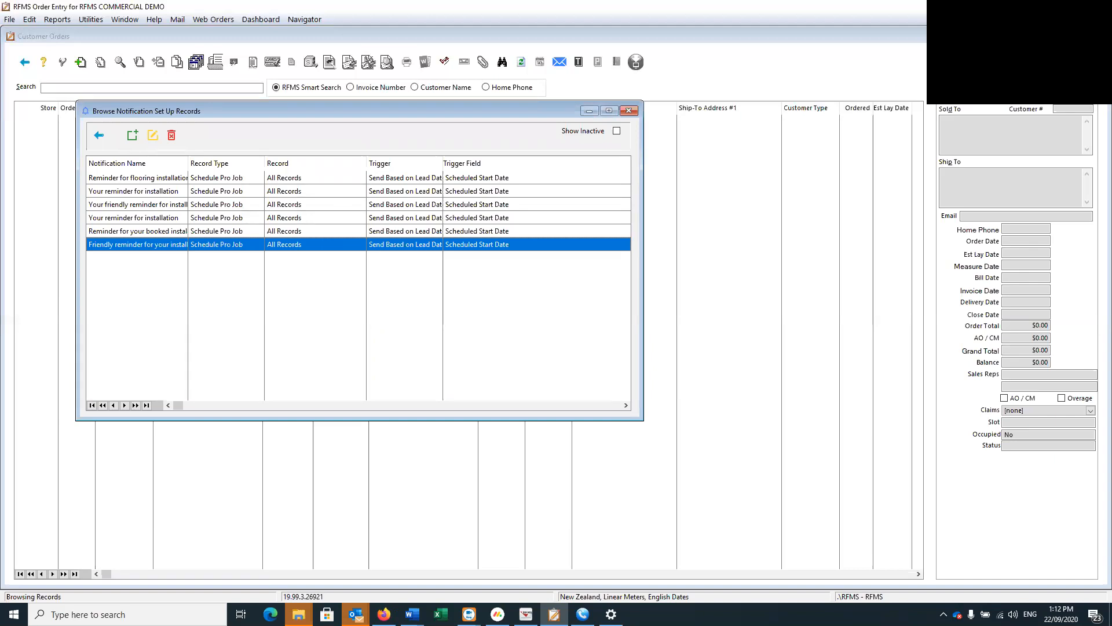
pyautogui.moveTo(322, 344)
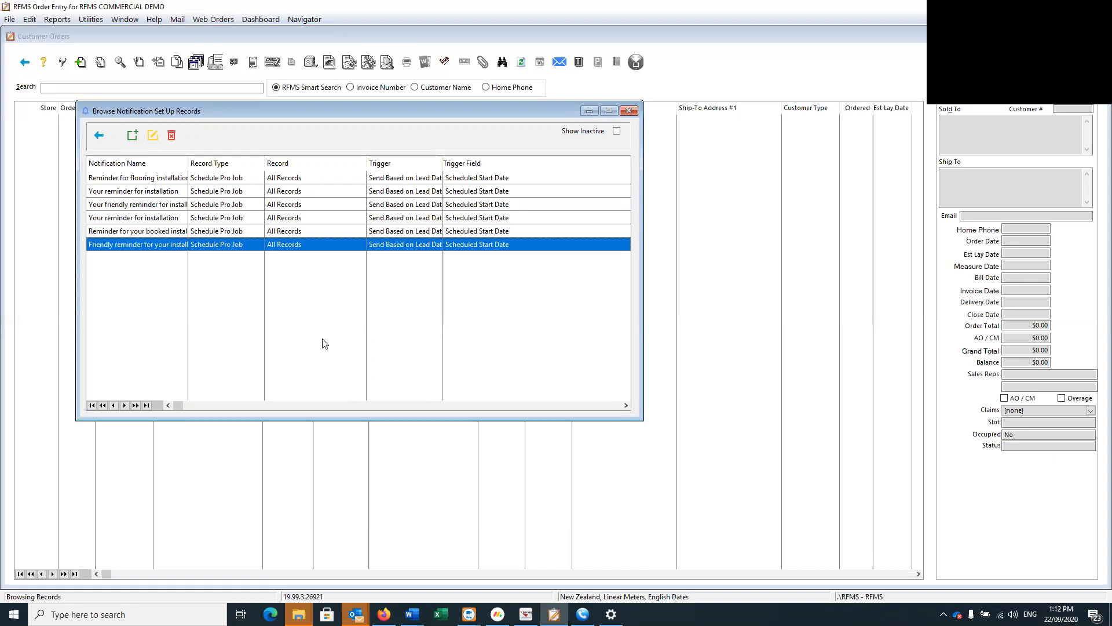
pyautogui.moveTo(194, 126)
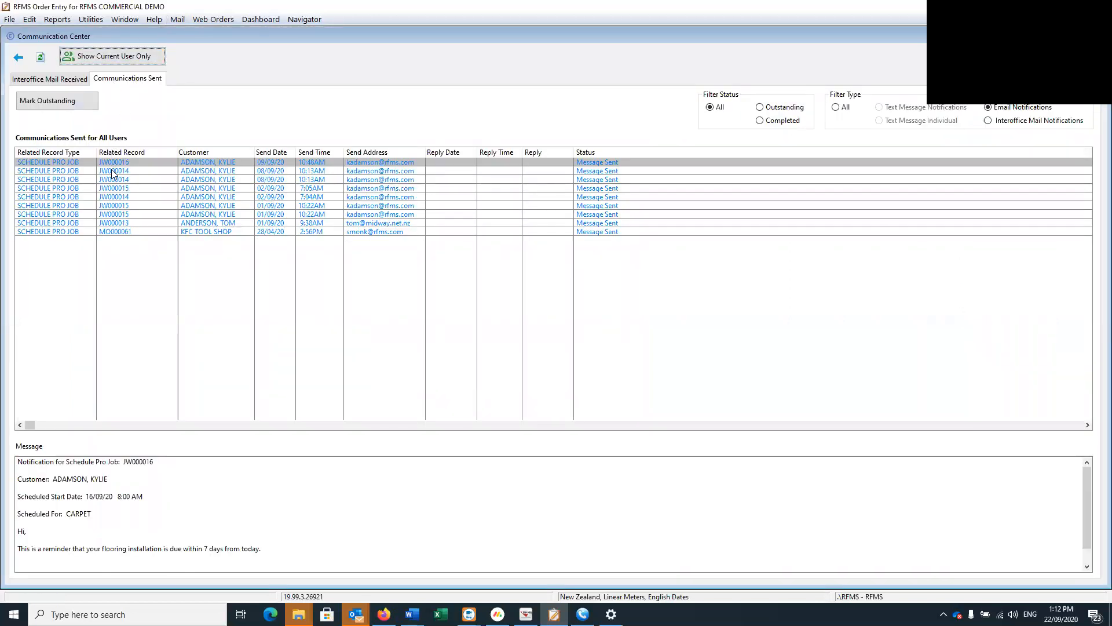
# Step: Preview a sent Installation tomorrow reminder in Communications Sent and select its message text
pyautogui.click(113, 170)
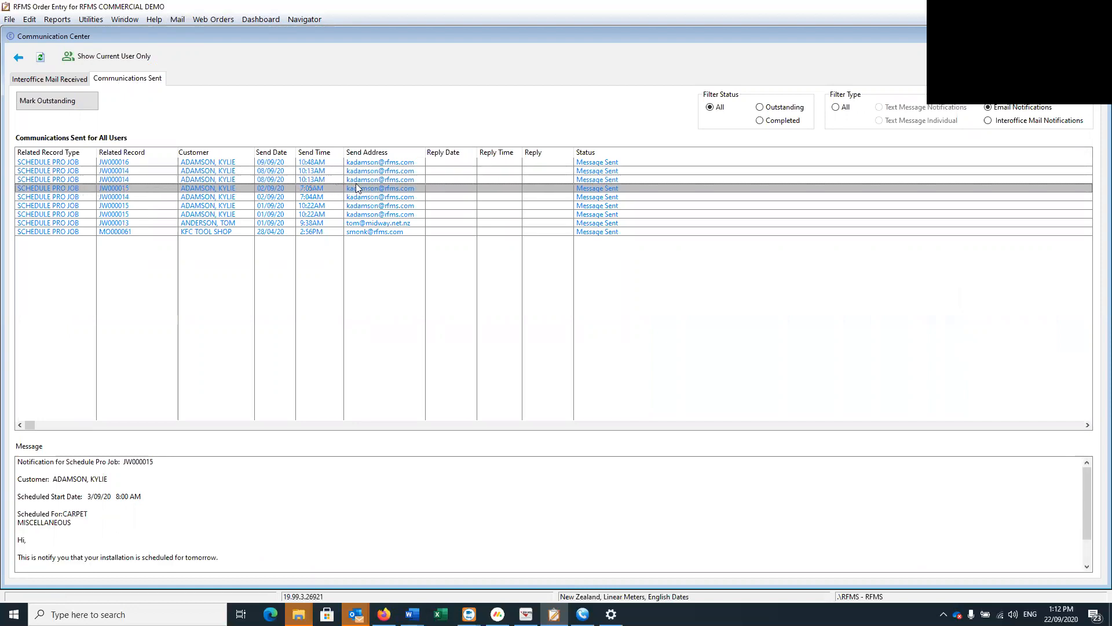
pyautogui.moveTo(268, 193)
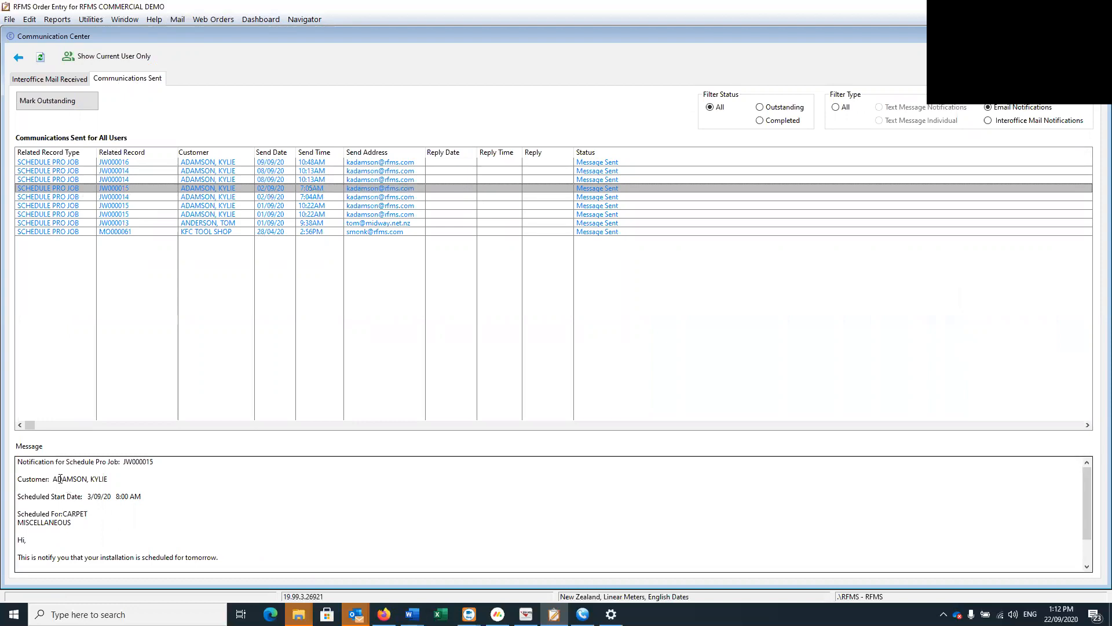
pyautogui.tripleClick(84, 462)
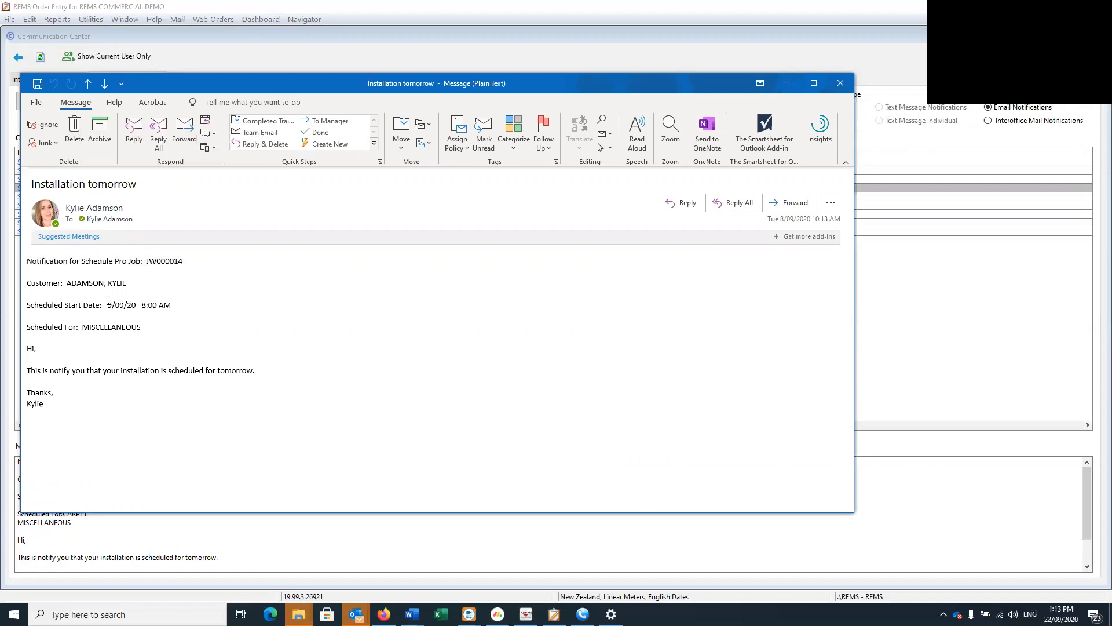
# Step: Highlight the 9/09/20 8:00 AM Scheduled Start Date in the email, then clear the highlight
pyautogui.moveTo(107, 305); pyautogui.dragTo(171, 305)
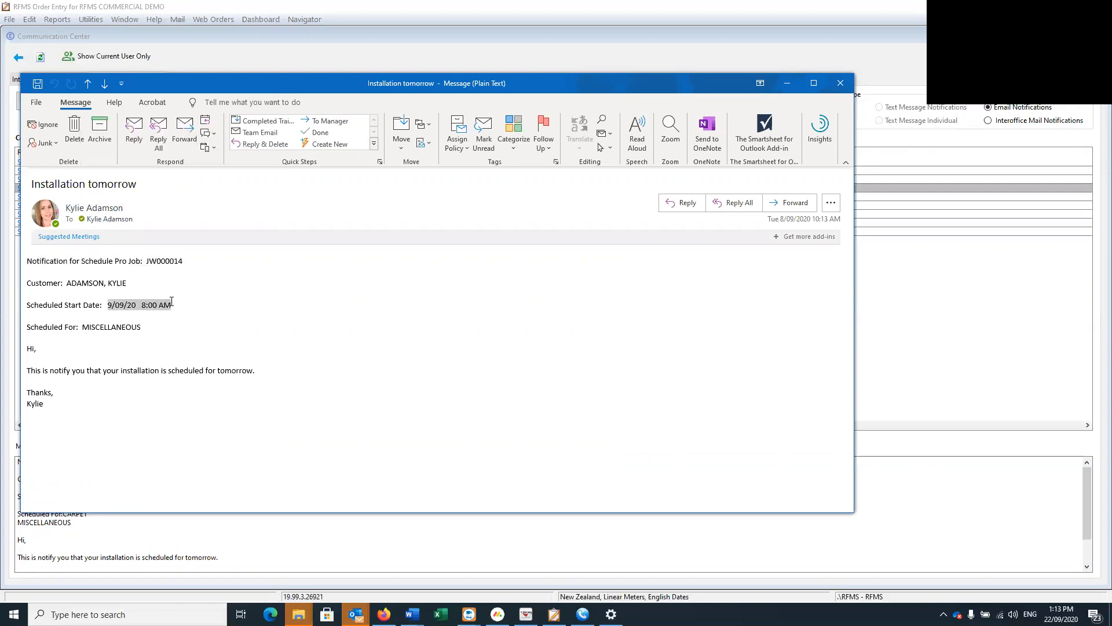
pyautogui.moveTo(85, 359)
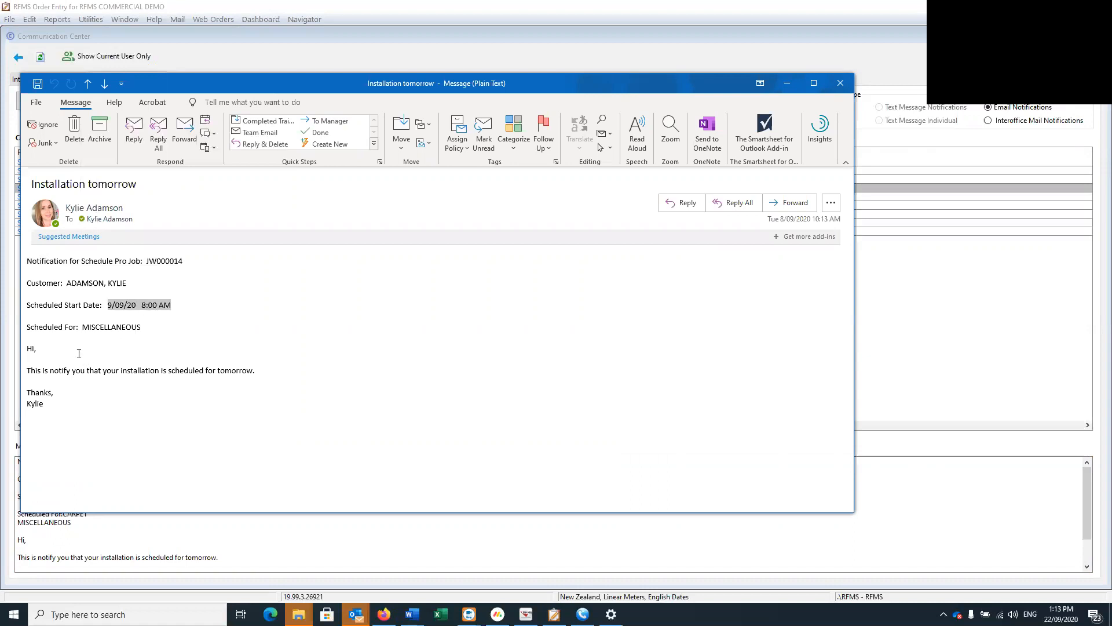
pyautogui.click(67, 425)
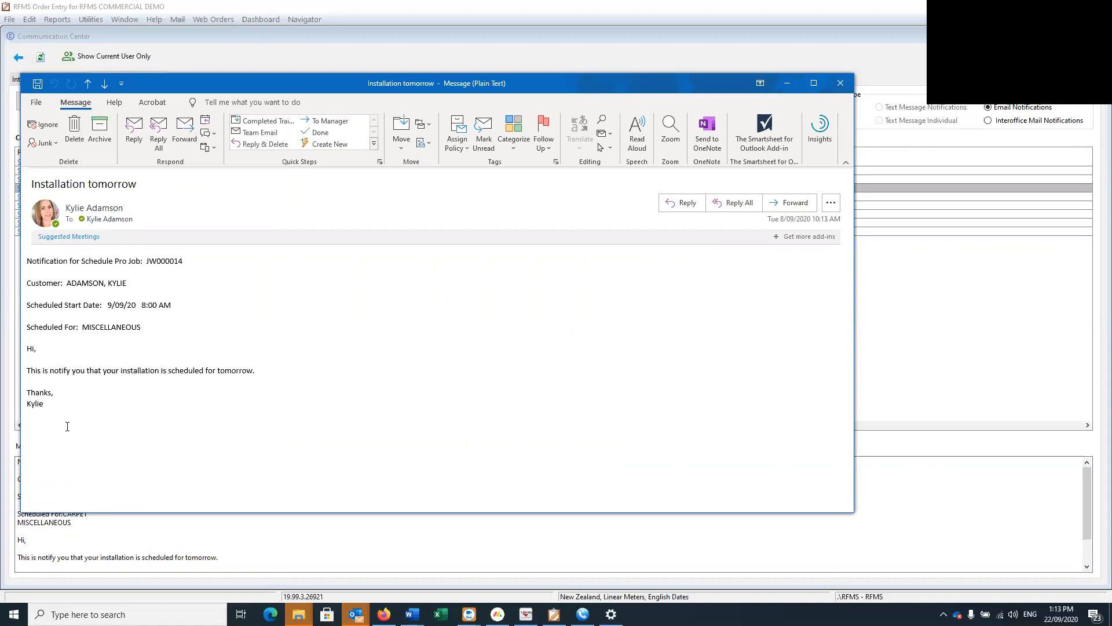